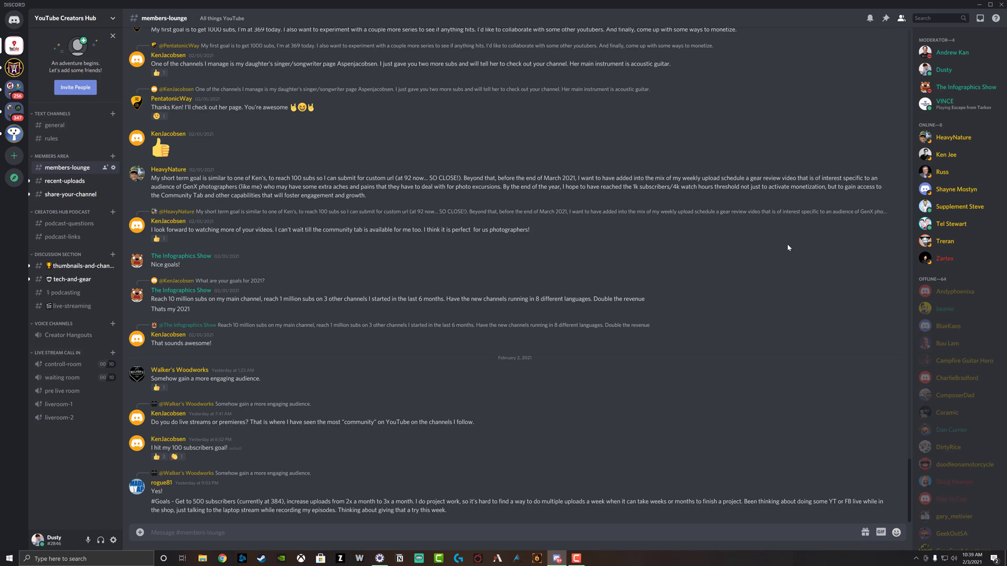
{"action": "mouse_move", "coordinate": [788, 246]}
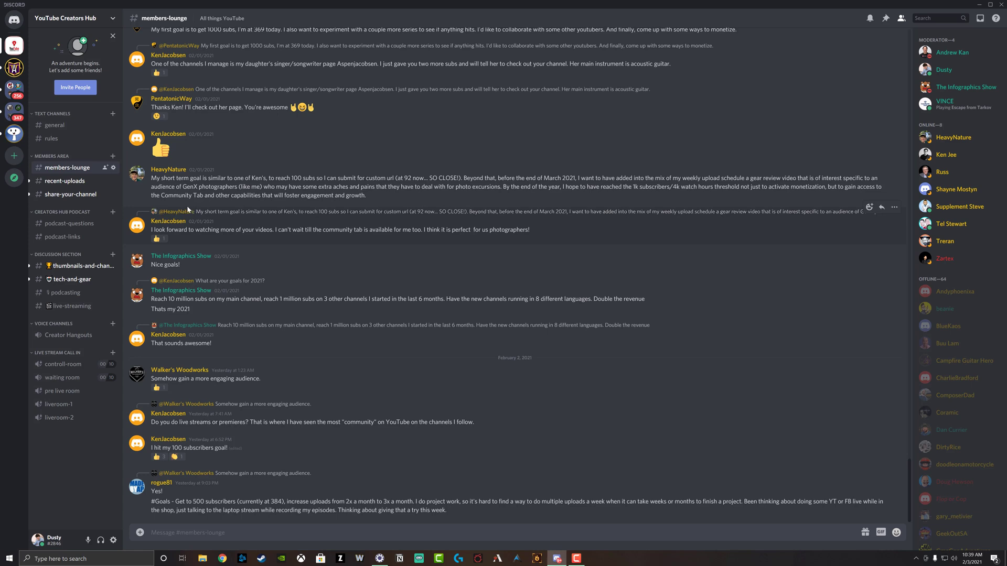
{"action": "mouse_move", "coordinate": [634, 102]}
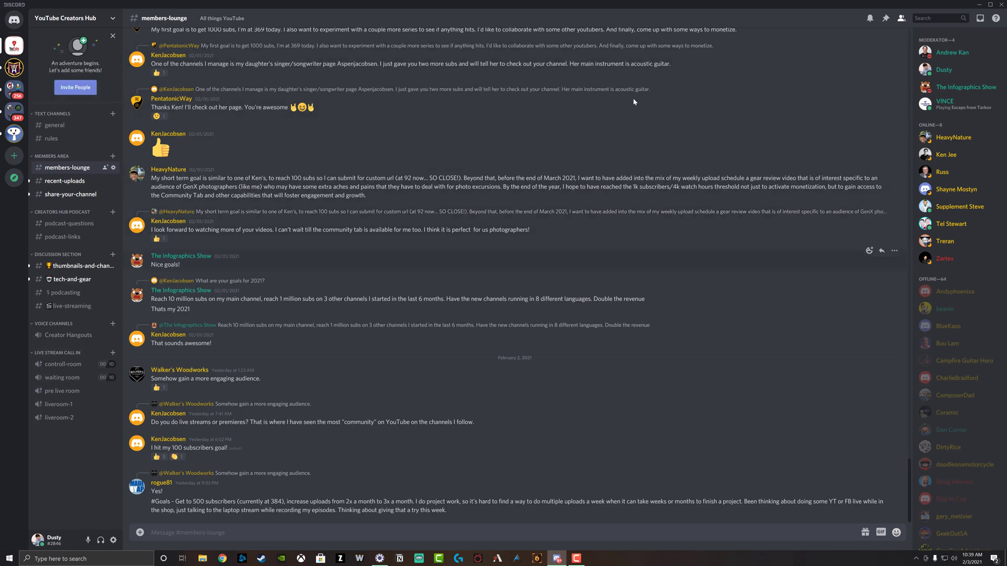
{"action": "mouse_move", "coordinate": [630, 92]}
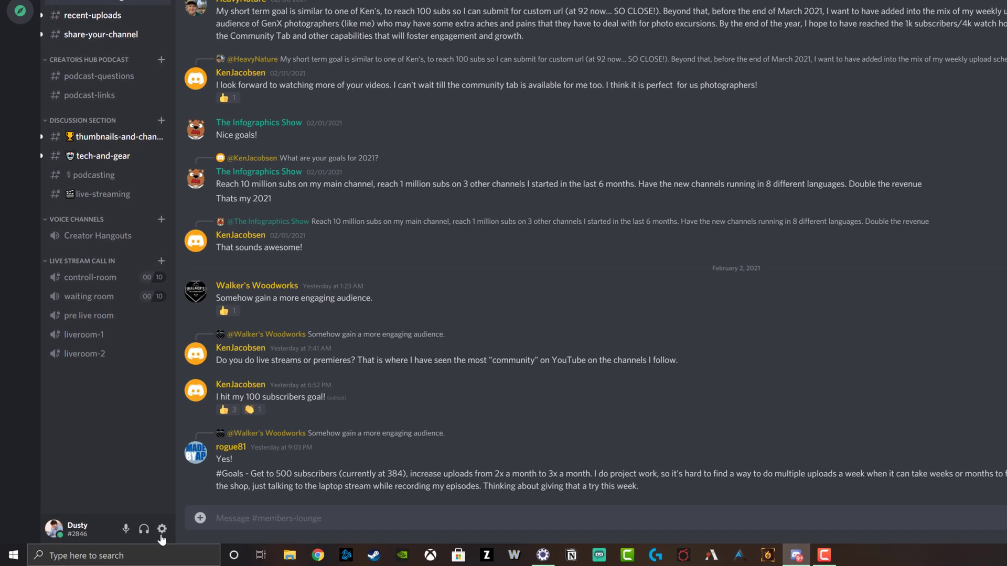
{"action": "mouse_move", "coordinate": [161, 530]}
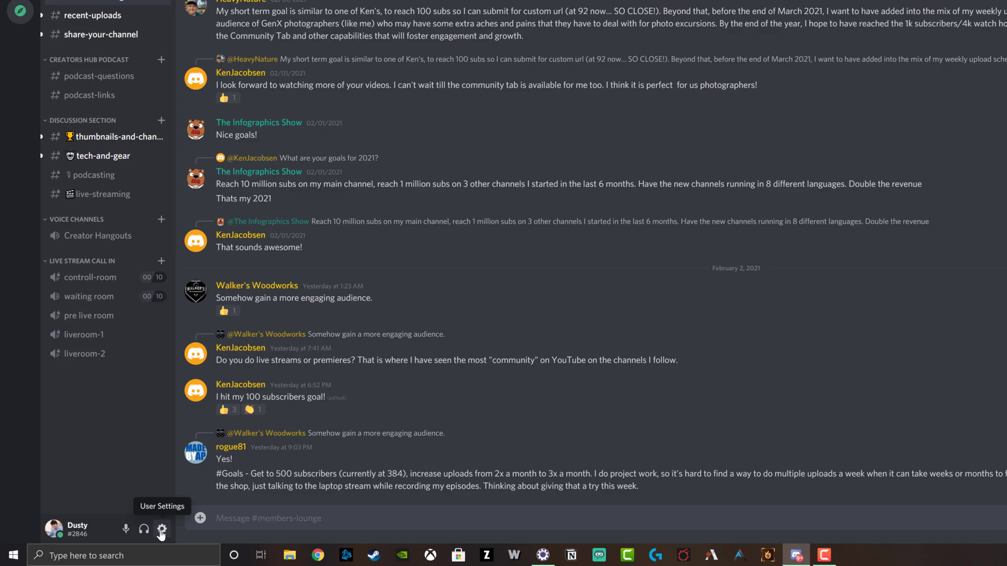
Show the Notifications page in Discord's User Settings
{"action": "left_click", "coordinate": [161, 531]}
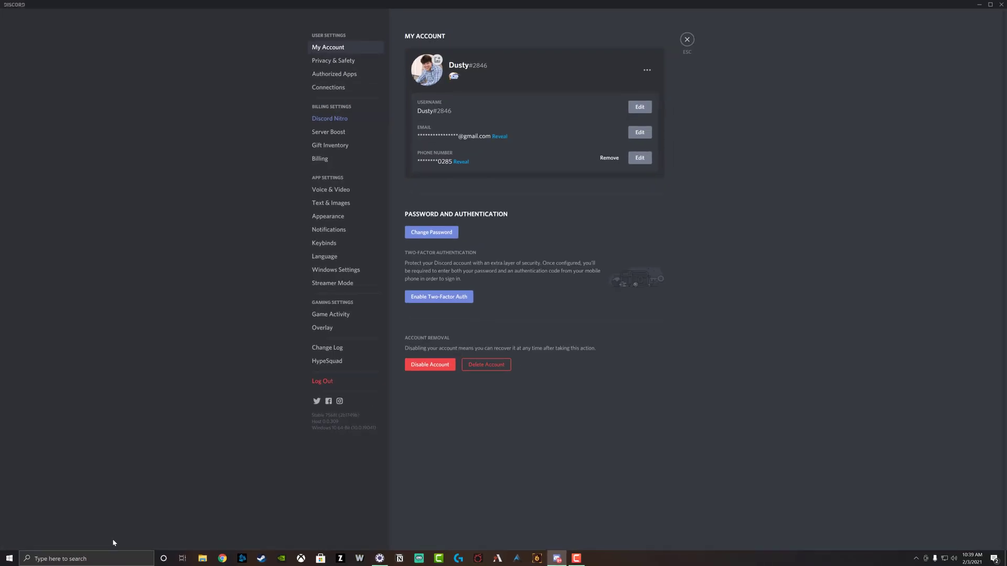
{"action": "mouse_move", "coordinate": [344, 203]}
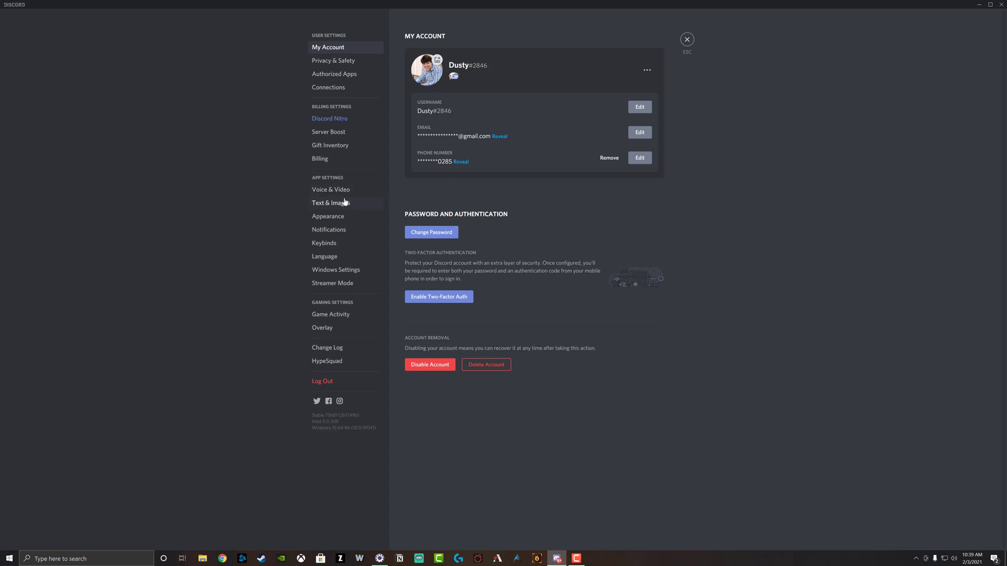
{"action": "left_click", "coordinate": [329, 229]}
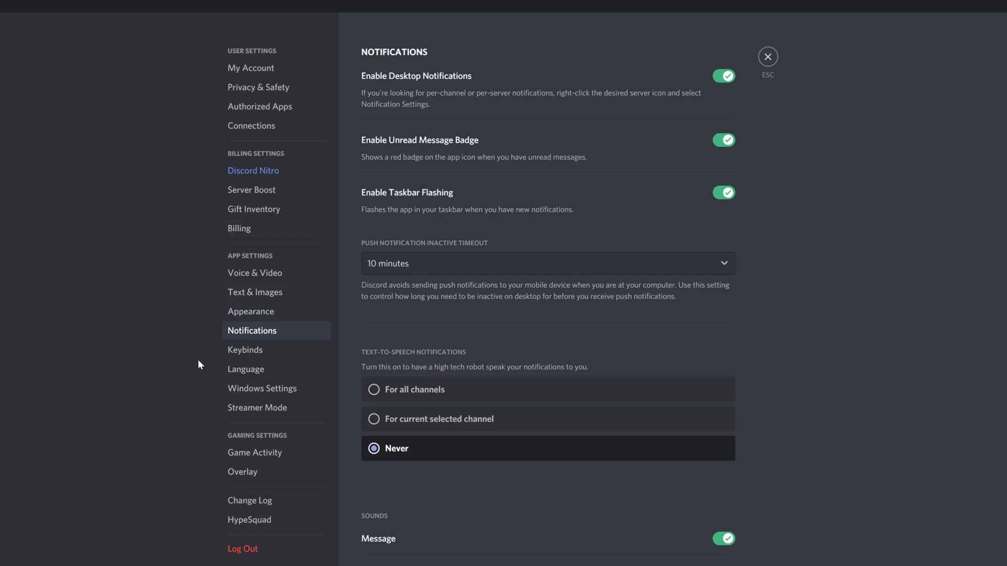
{"action": "mouse_move", "coordinate": [441, 91]}
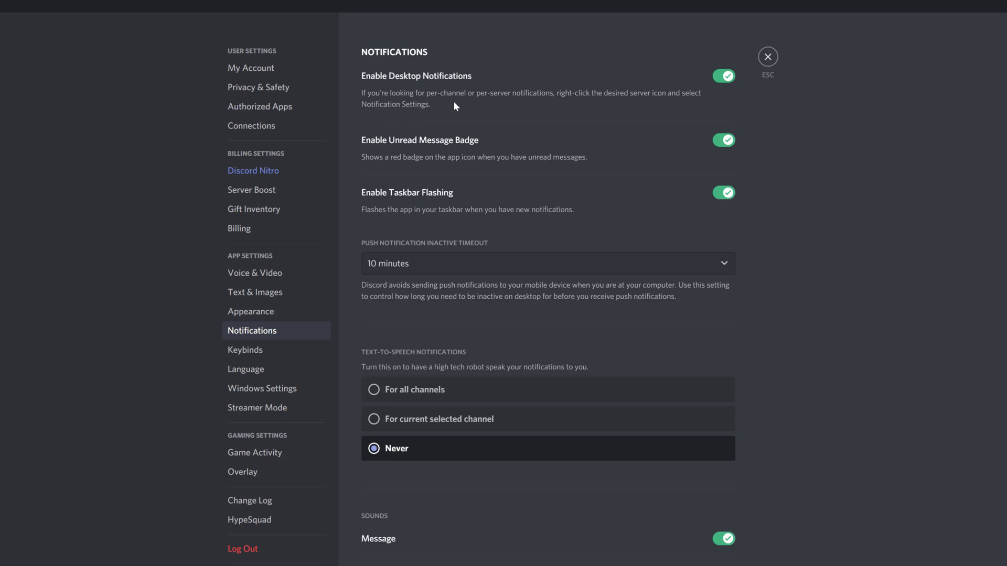
{"action": "mouse_move", "coordinate": [723, 76]}
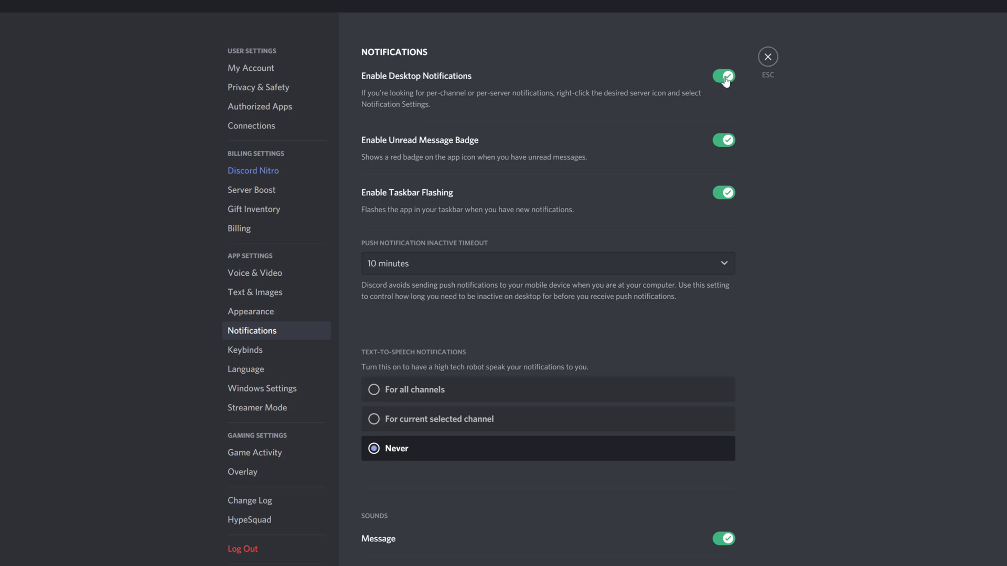
Switch Enable Desktop Notifications off
{"action": "left_click", "coordinate": [723, 76]}
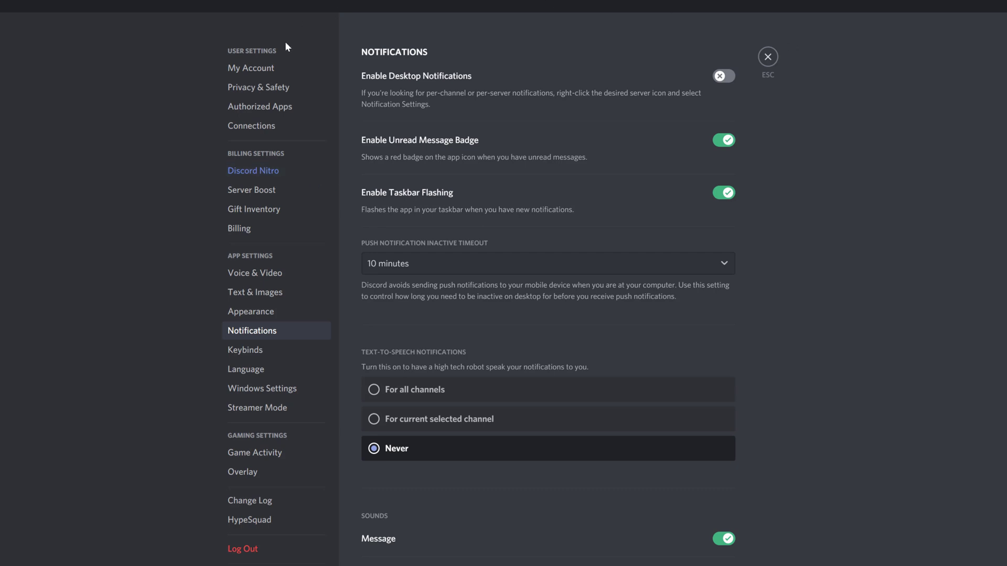
{"action": "mouse_move", "coordinate": [251, 68]}
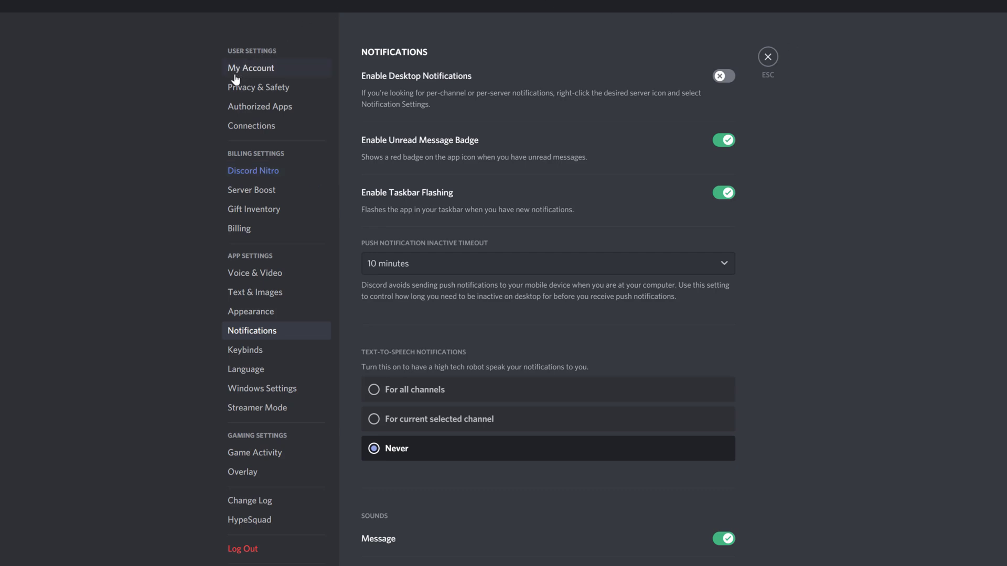
{"action": "mouse_move", "coordinate": [177, 134]}
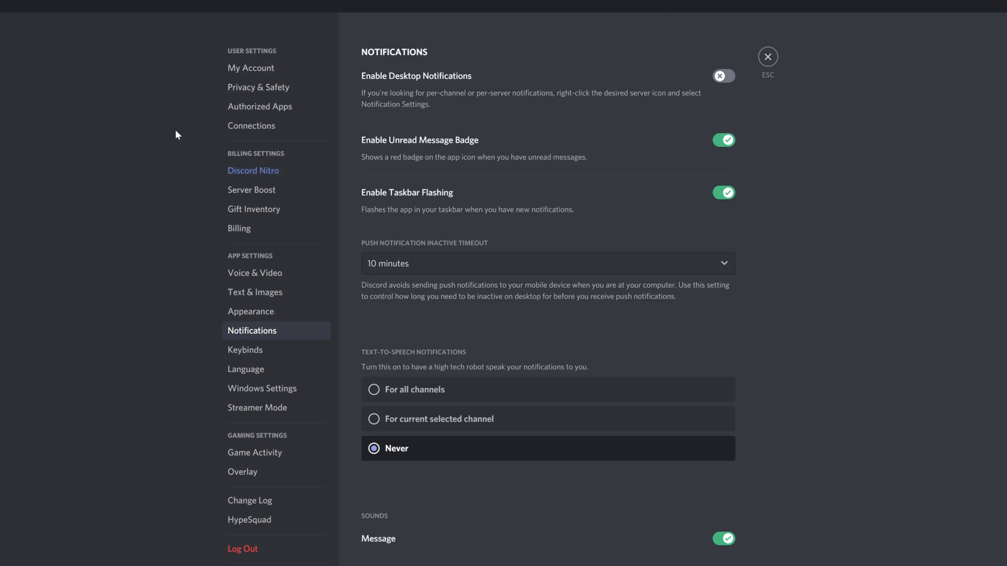
{"action": "mouse_move", "coordinate": [174, 128]}
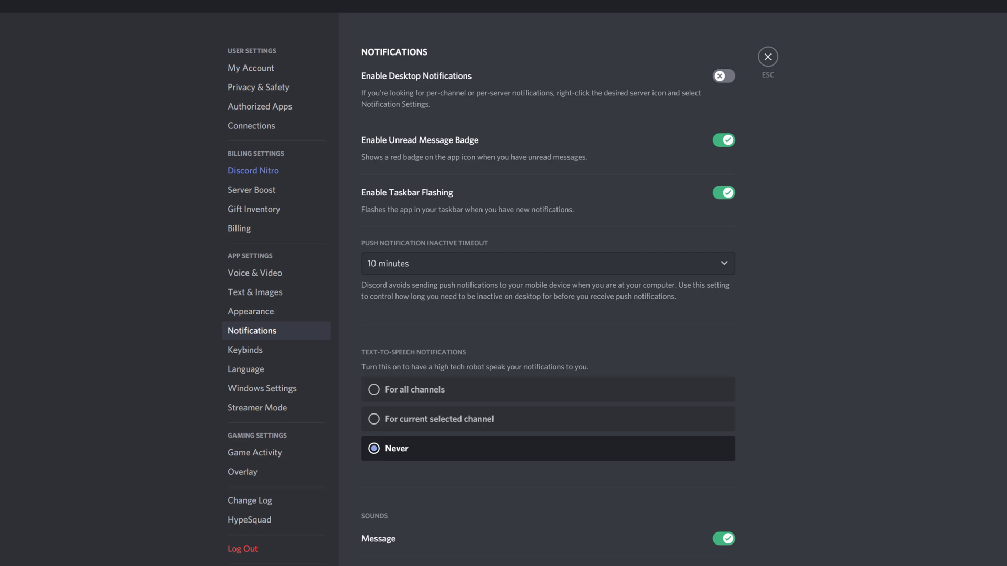
{"action": "mouse_move", "coordinate": [779, 175]}
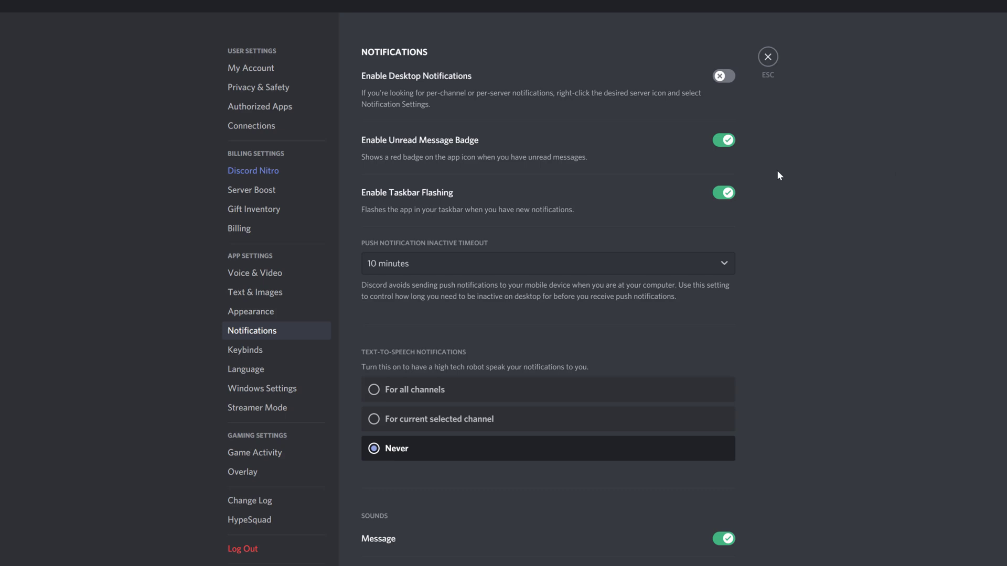
{"action": "mouse_move", "coordinate": [767, 558]}
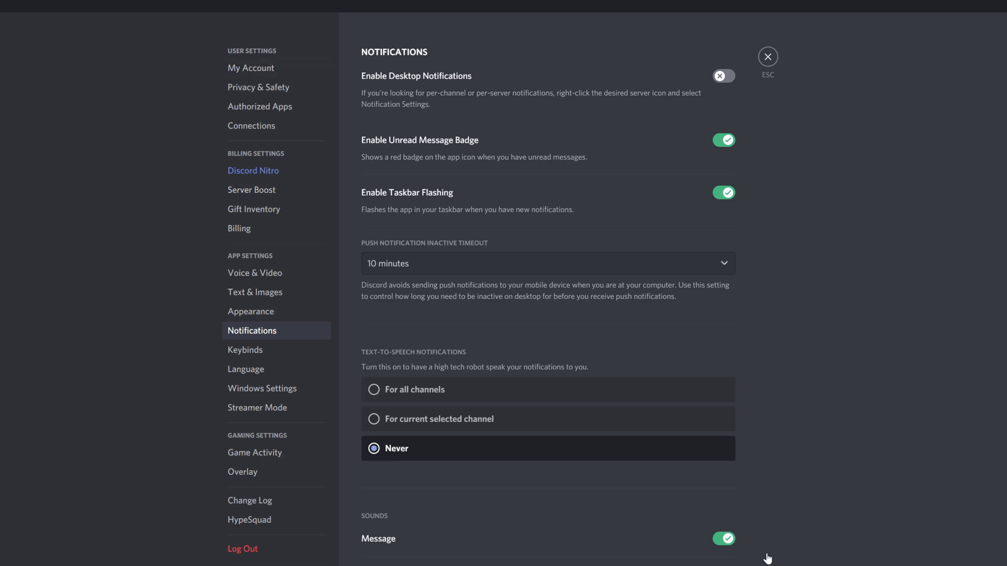
{"action": "mouse_move", "coordinate": [595, 252]}
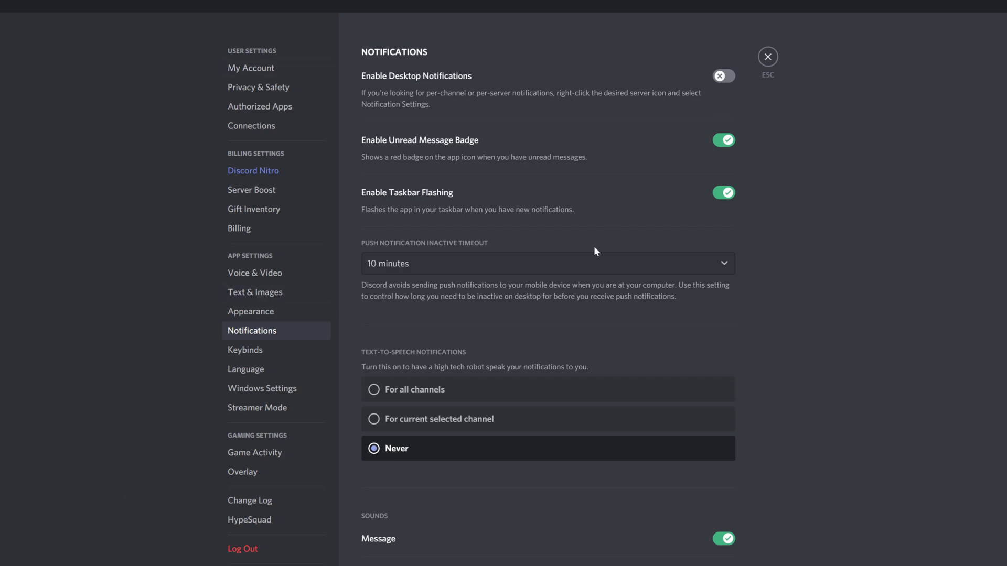
{"action": "mouse_move", "coordinate": [721, 80]}
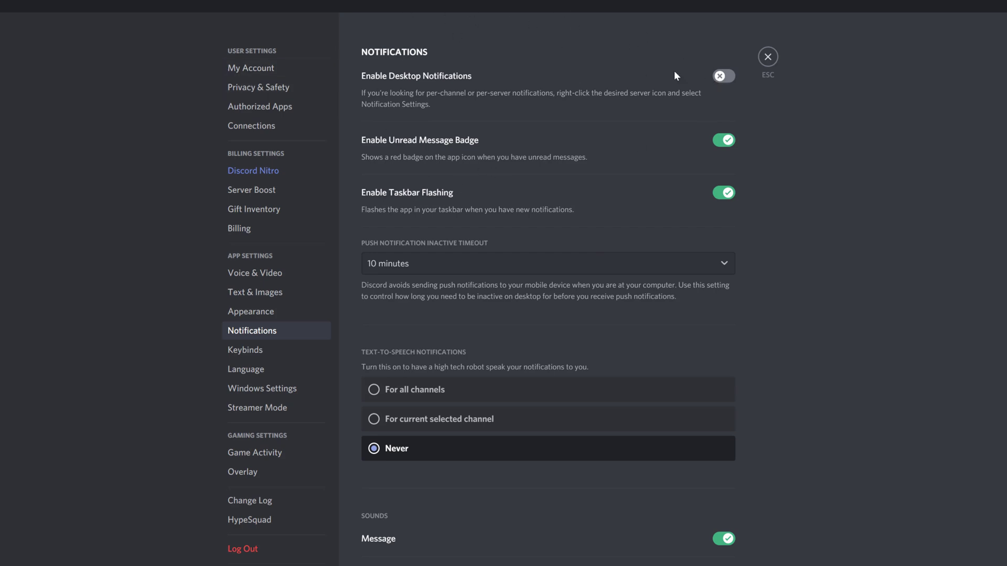
{"action": "mouse_move", "coordinate": [610, 132]}
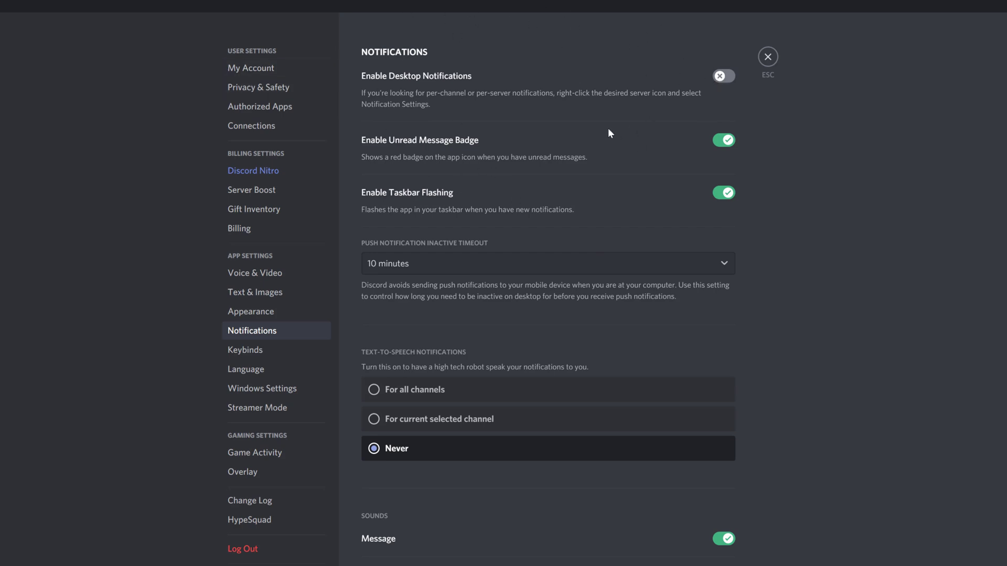
Close User Settings and return to the members-lounge chat
{"action": "left_click", "coordinate": [767, 57]}
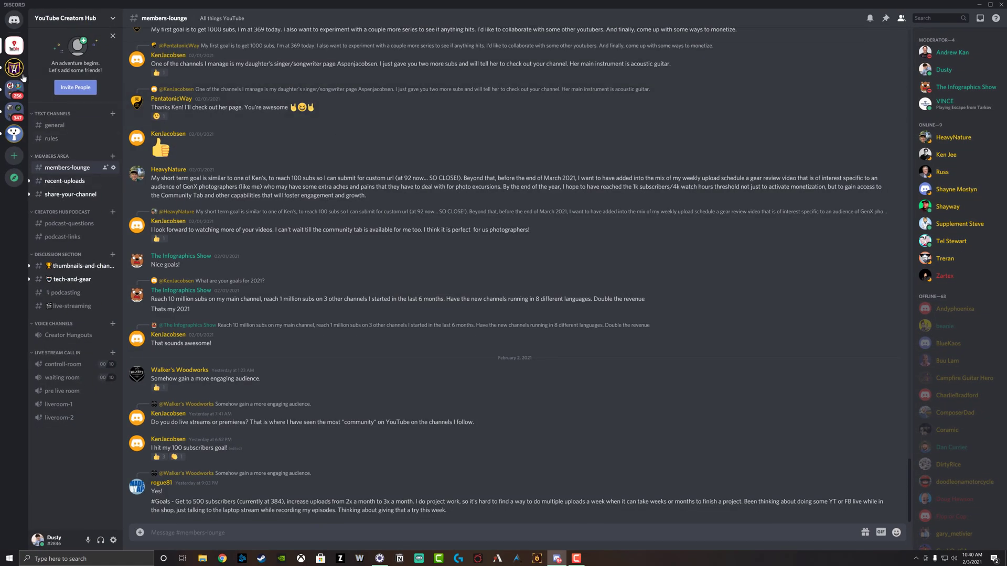
{"action": "mouse_move", "coordinate": [14, 66]}
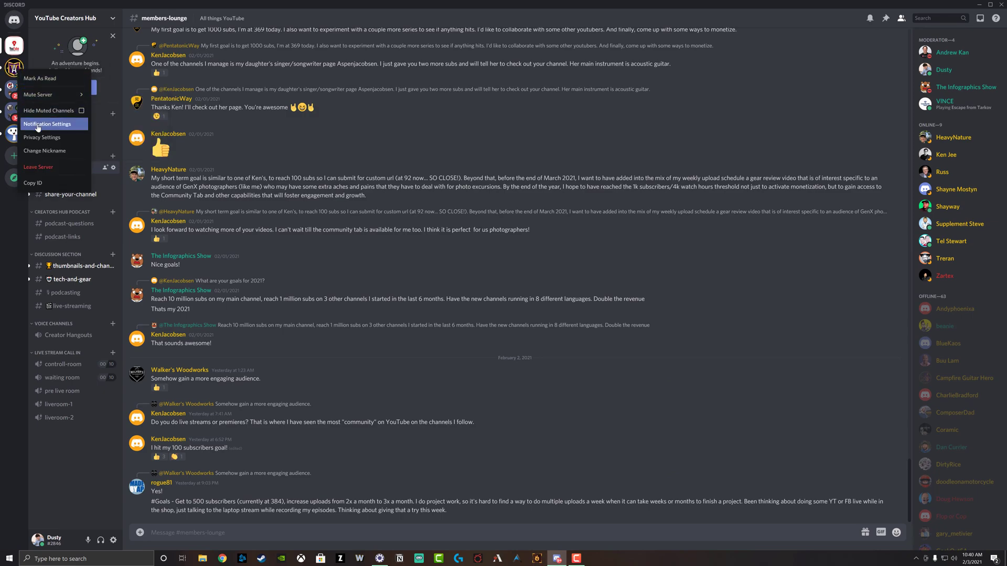
Review the ATT server's notification settings, then switch desktop notifications back on in User Settings
{"action": "left_click", "coordinate": [49, 124]}
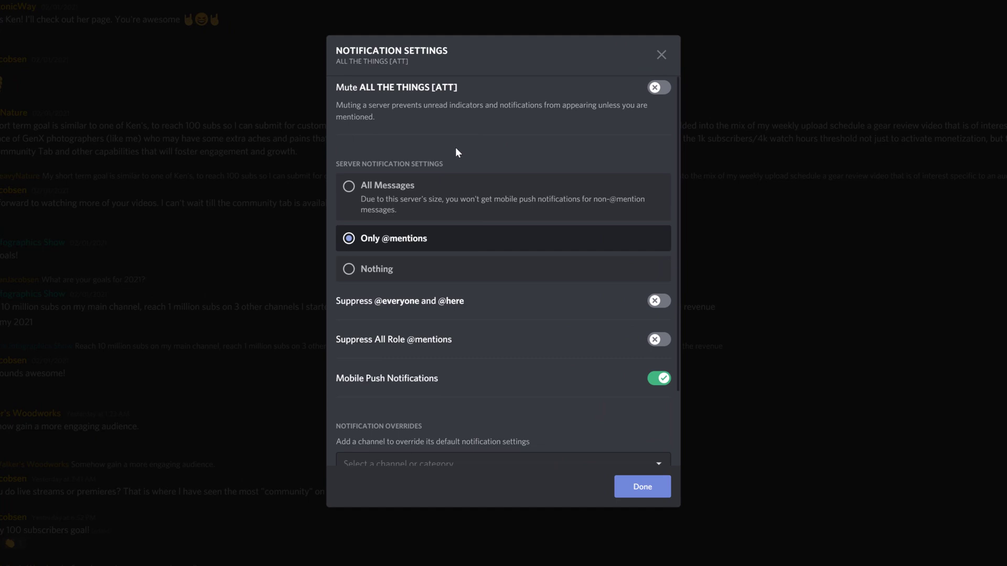
{"action": "mouse_move", "coordinate": [412, 146]}
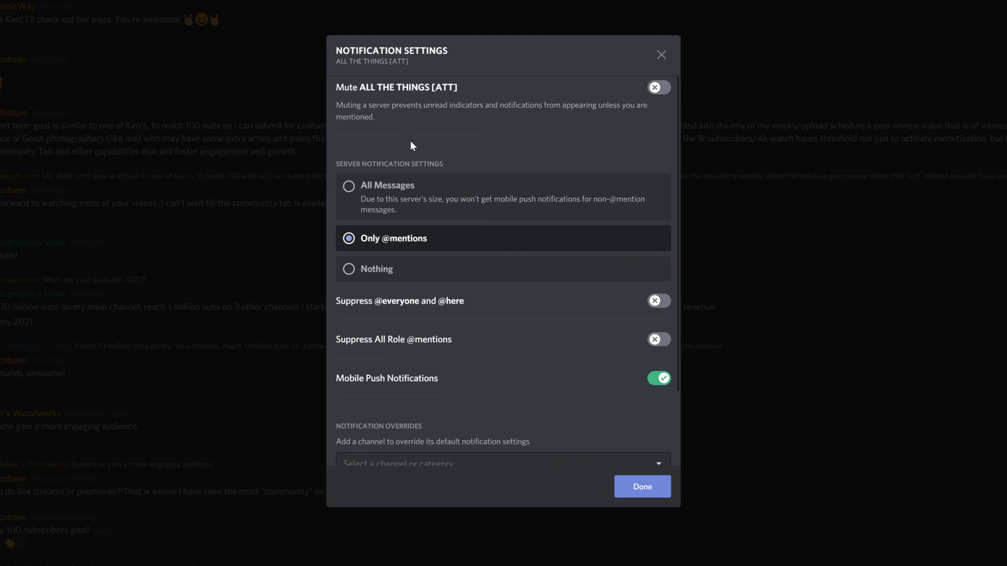
{"action": "mouse_move", "coordinate": [380, 136]}
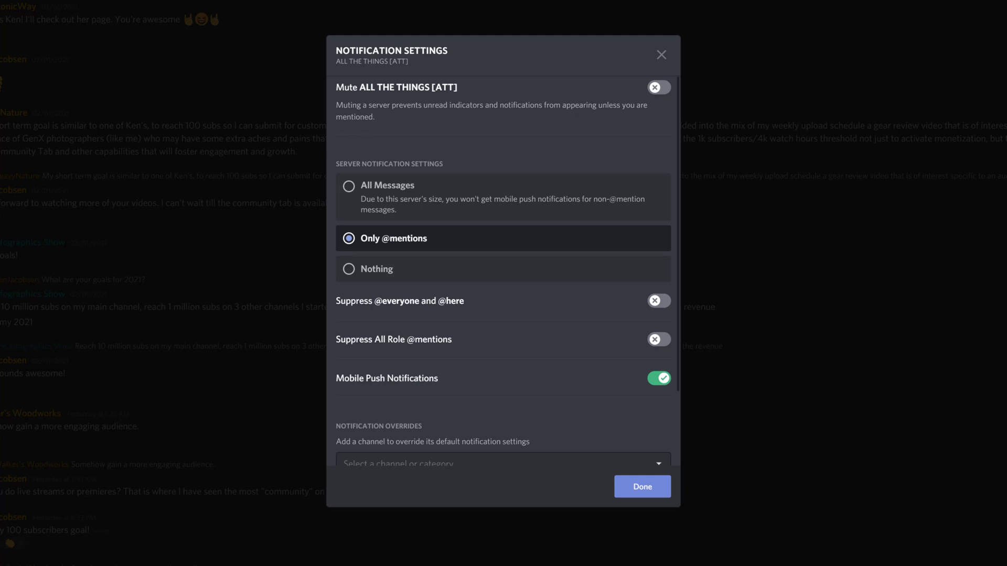
{"action": "mouse_move", "coordinate": [387, 89]}
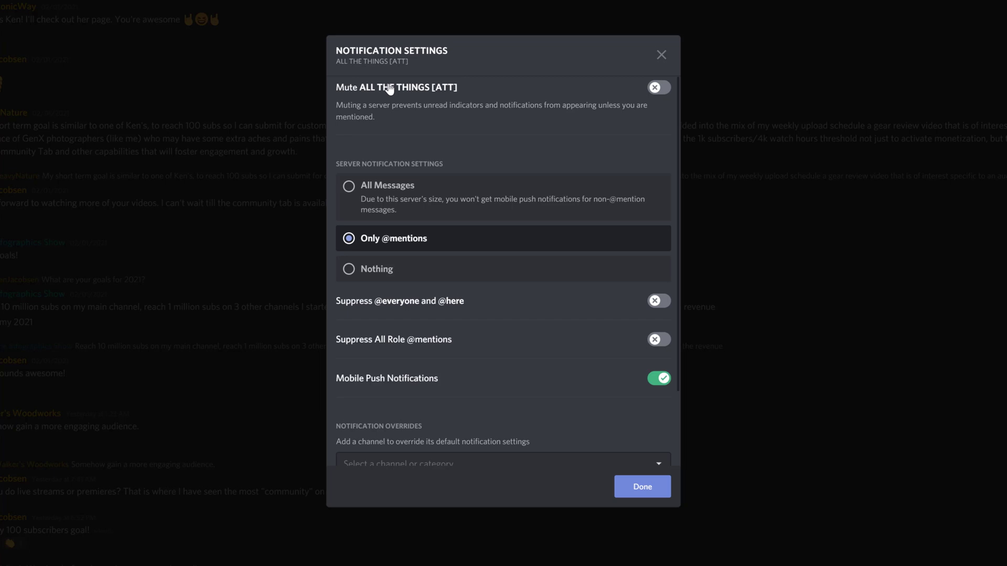
{"action": "mouse_move", "coordinate": [461, 241]}
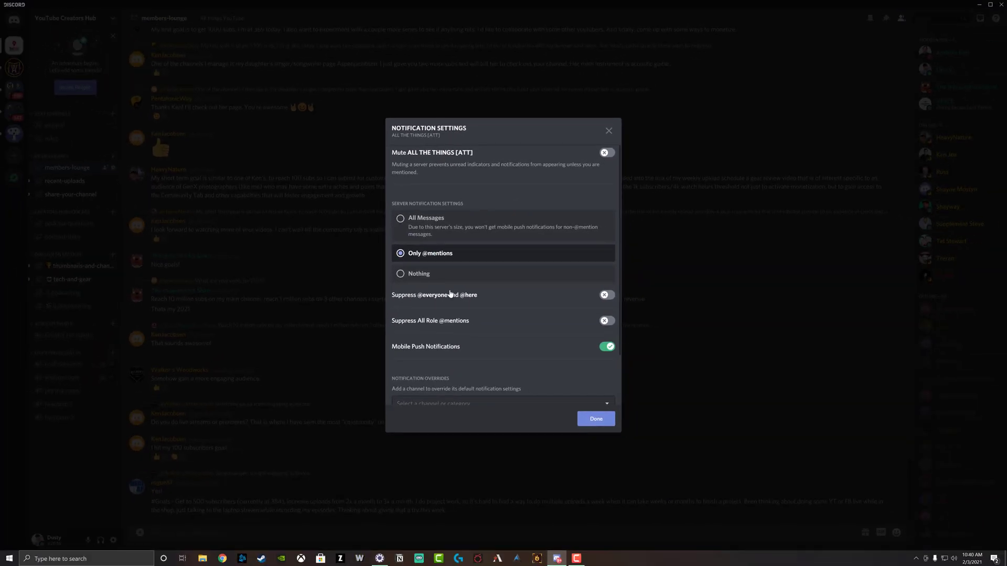
{"action": "left_click", "coordinate": [595, 418]}
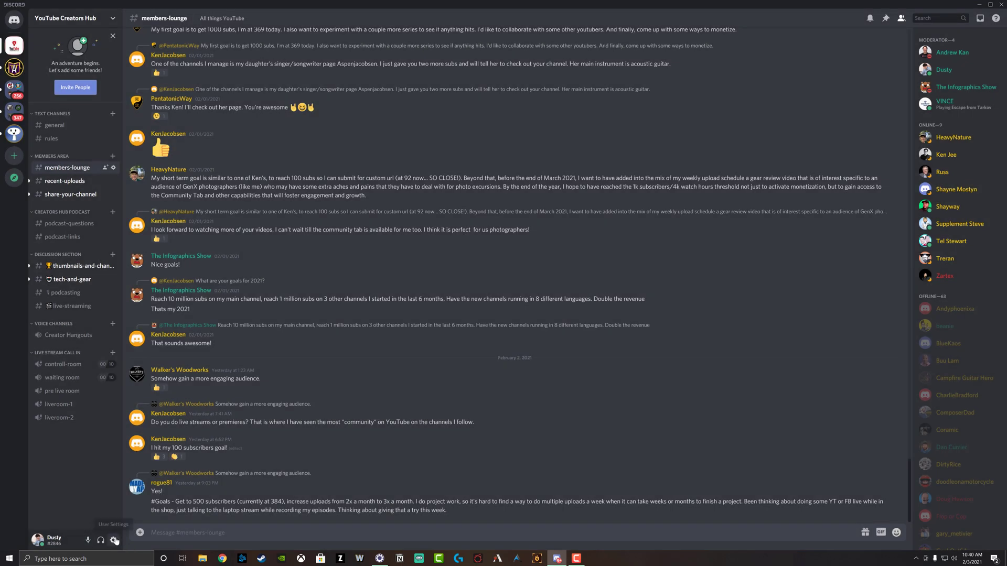
{"action": "left_click", "coordinate": [115, 540]}
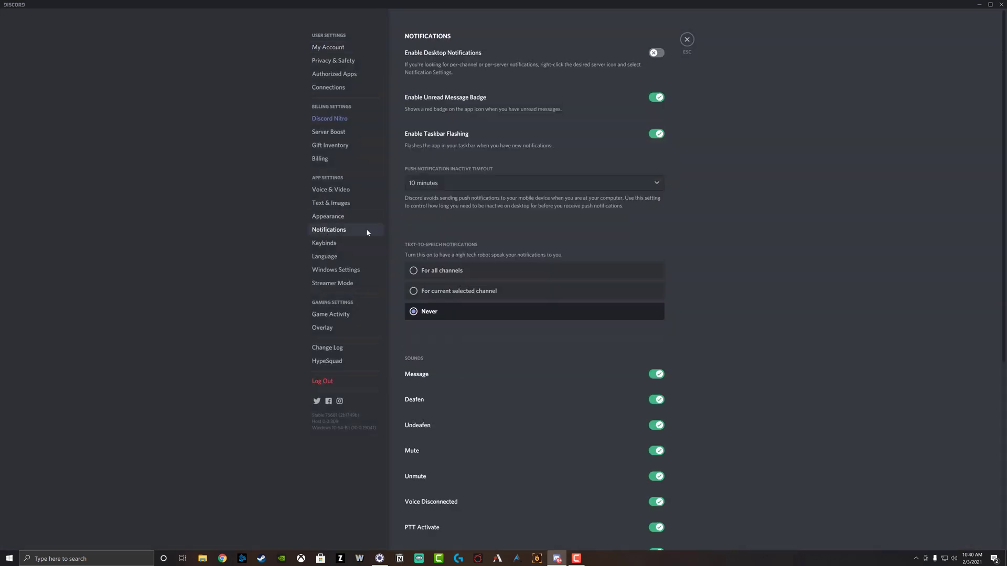
{"action": "left_click", "coordinate": [655, 53]}
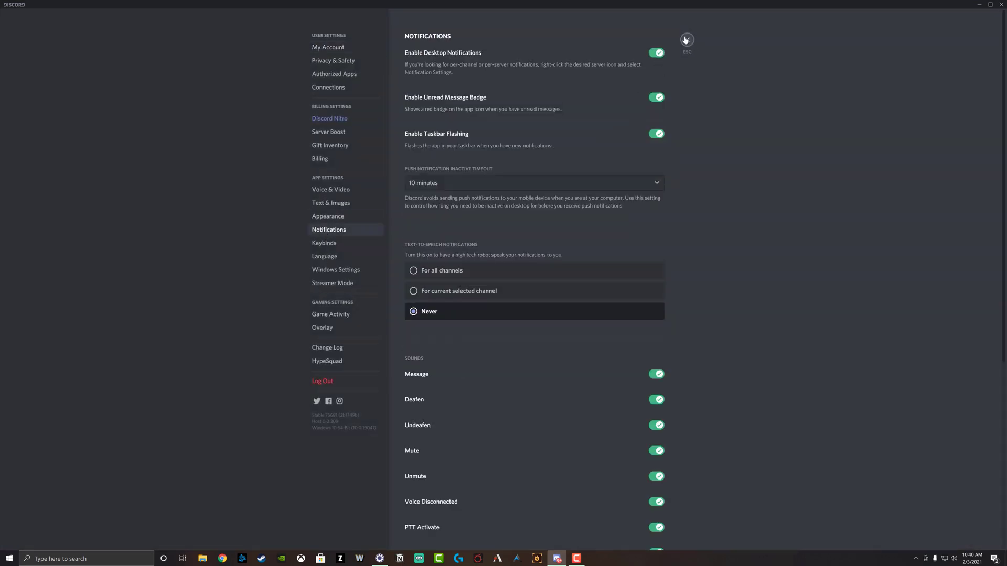
{"action": "left_click", "coordinate": [686, 39]}
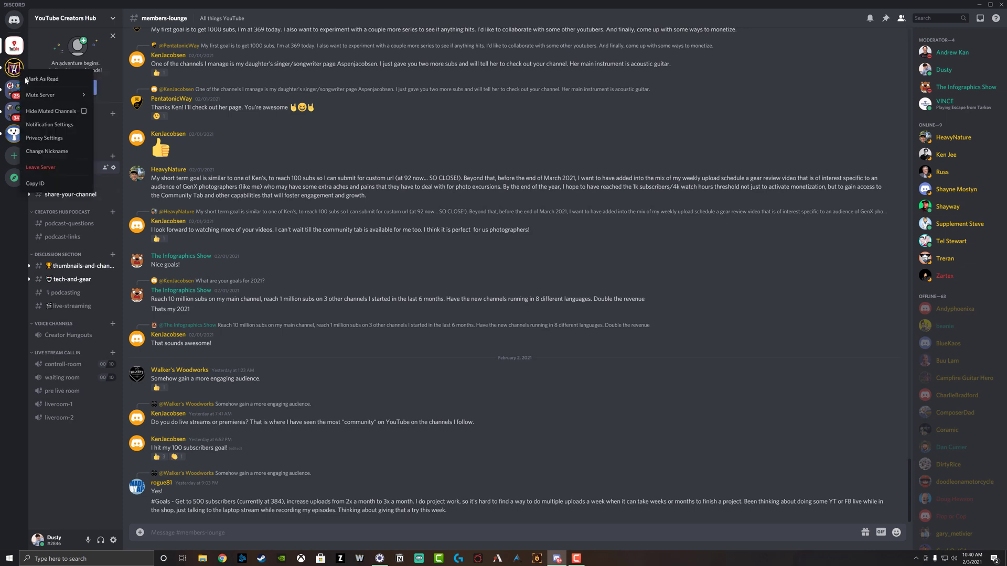
{"action": "mouse_move", "coordinate": [41, 95]}
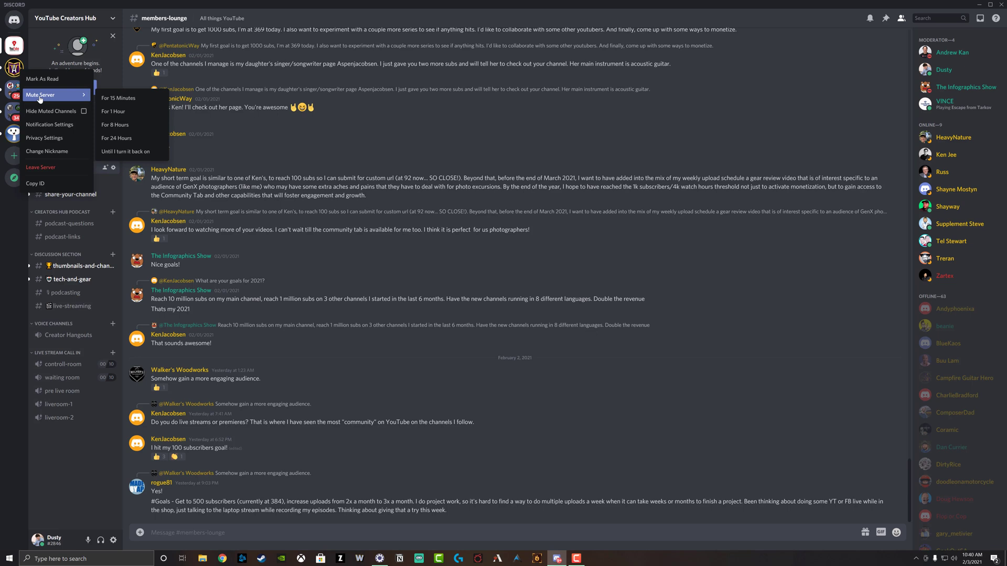
{"action": "mouse_move", "coordinate": [127, 151]}
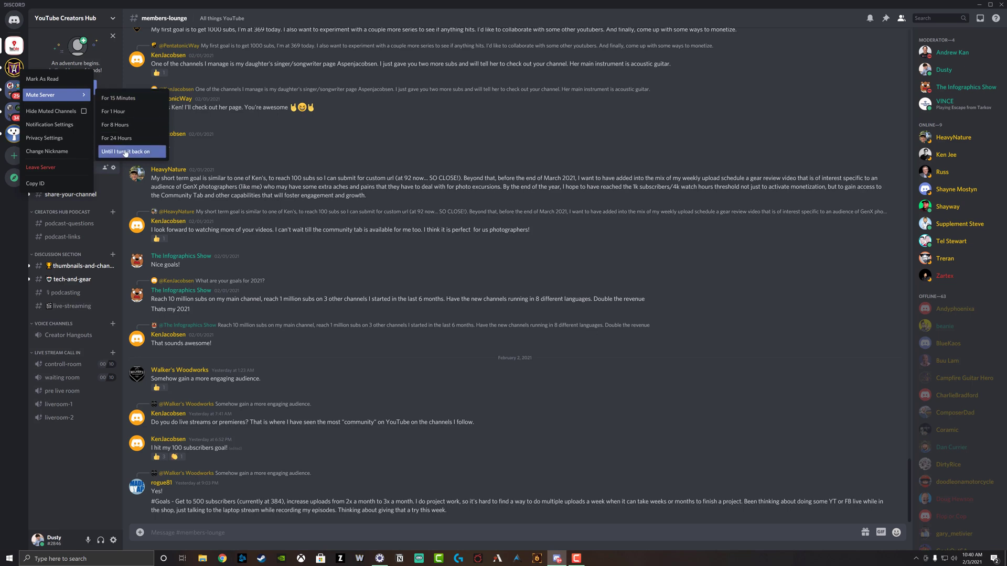
{"action": "mouse_move", "coordinate": [124, 125]}
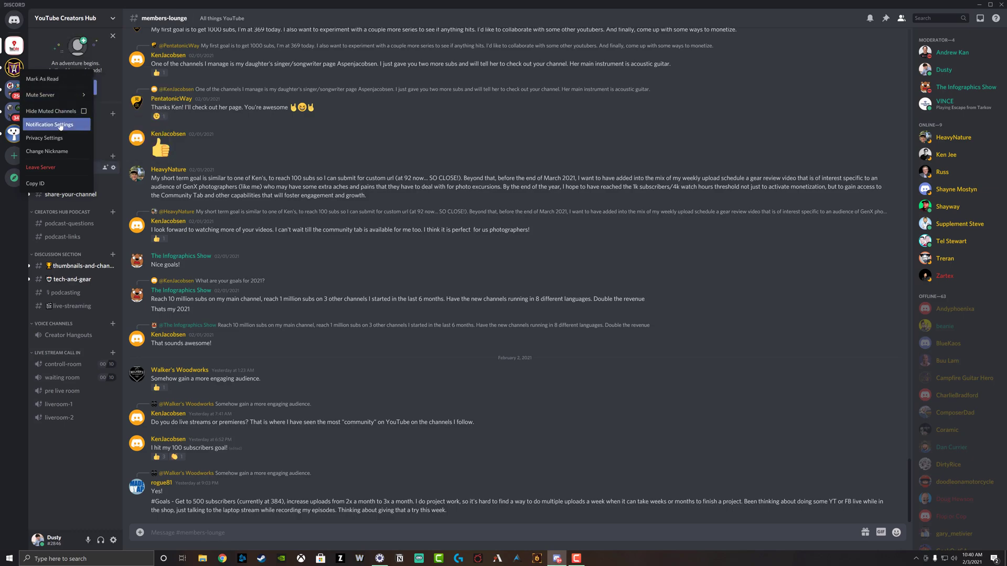
Show the Notification Settings dialog for the ALL THE THINGS [ATT] server
{"action": "left_click", "coordinate": [50, 125]}
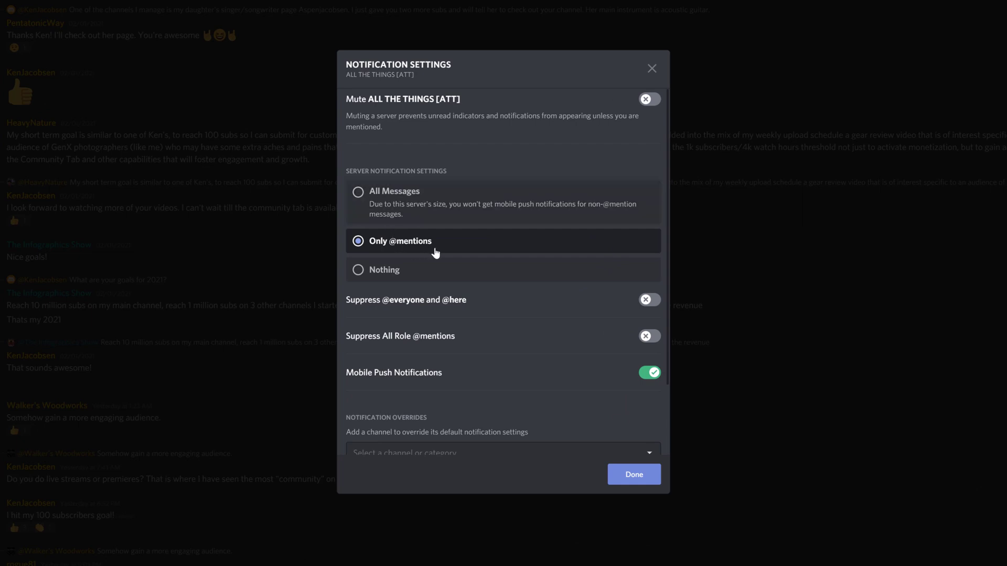
{"action": "mouse_move", "coordinate": [458, 255]}
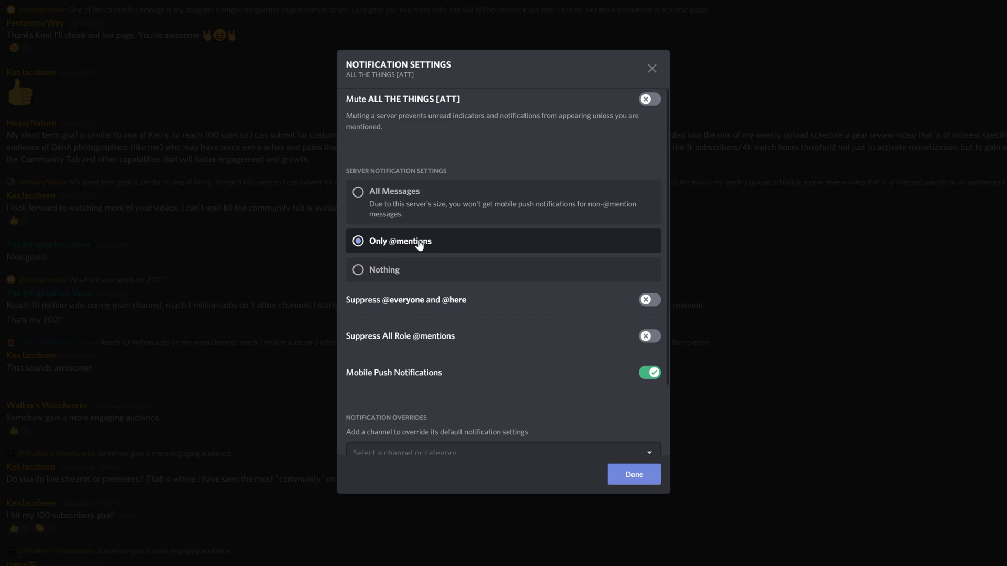
Switch the server from All Messages to Nothing, leaving mobile push enabled
{"action": "left_click", "coordinate": [358, 191]}
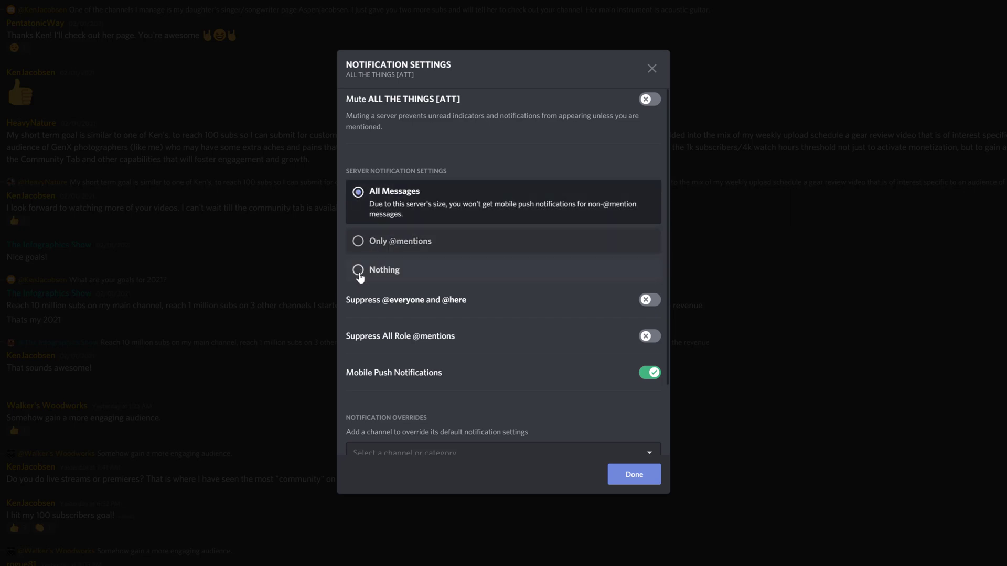
{"action": "left_click", "coordinate": [358, 270]}
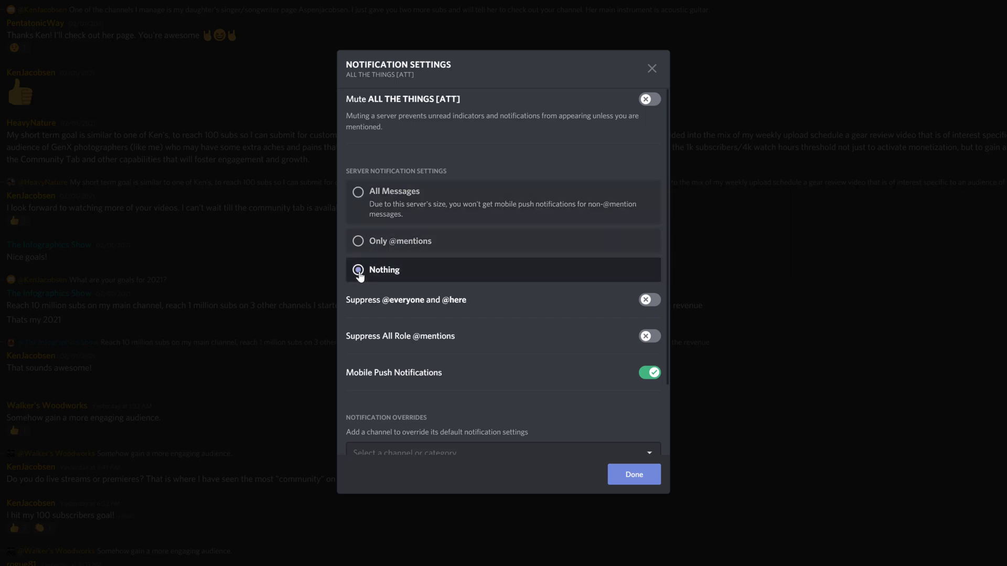
{"action": "left_click", "coordinate": [357, 270]}
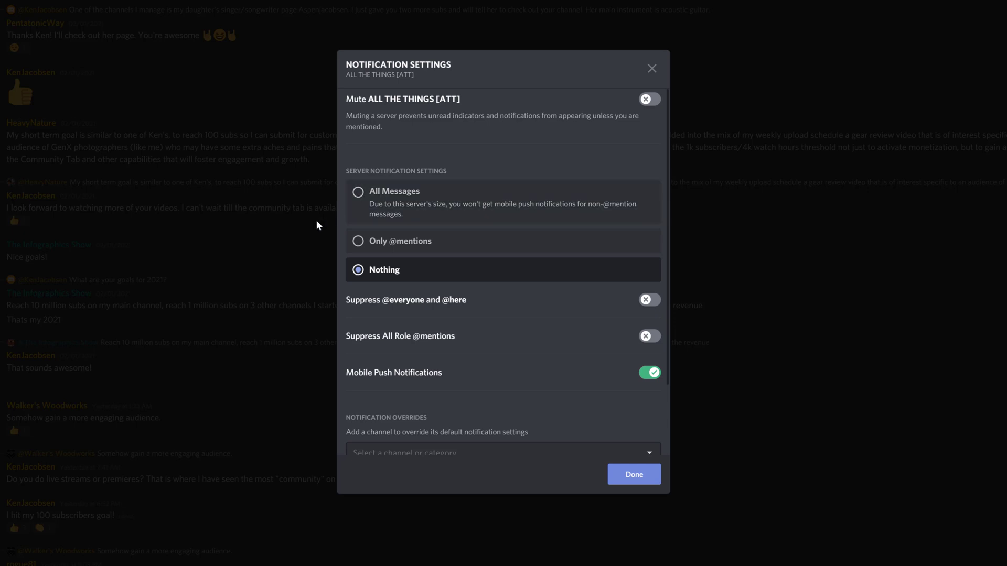
{"action": "mouse_move", "coordinate": [506, 334]}
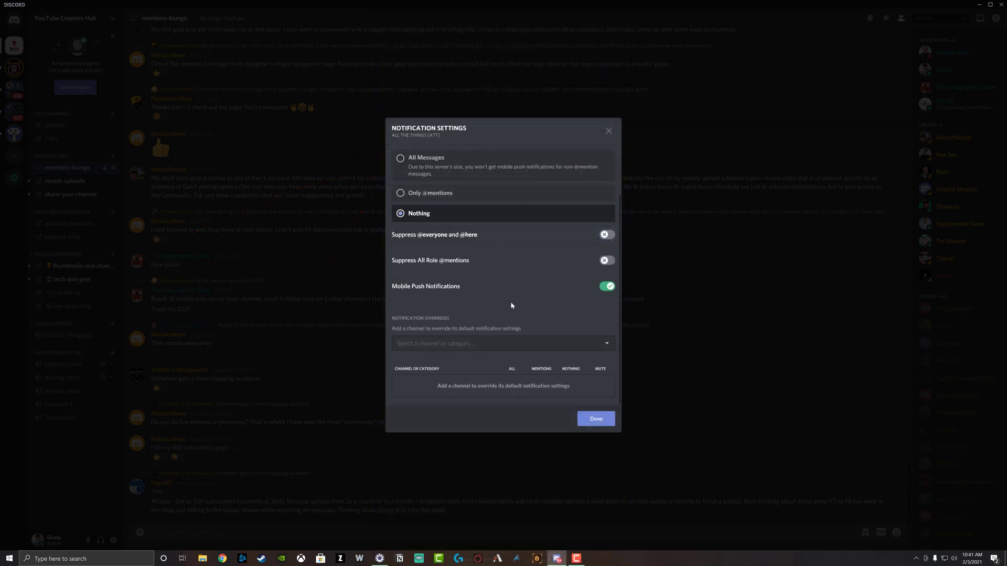
{"action": "mouse_move", "coordinate": [580, 120]}
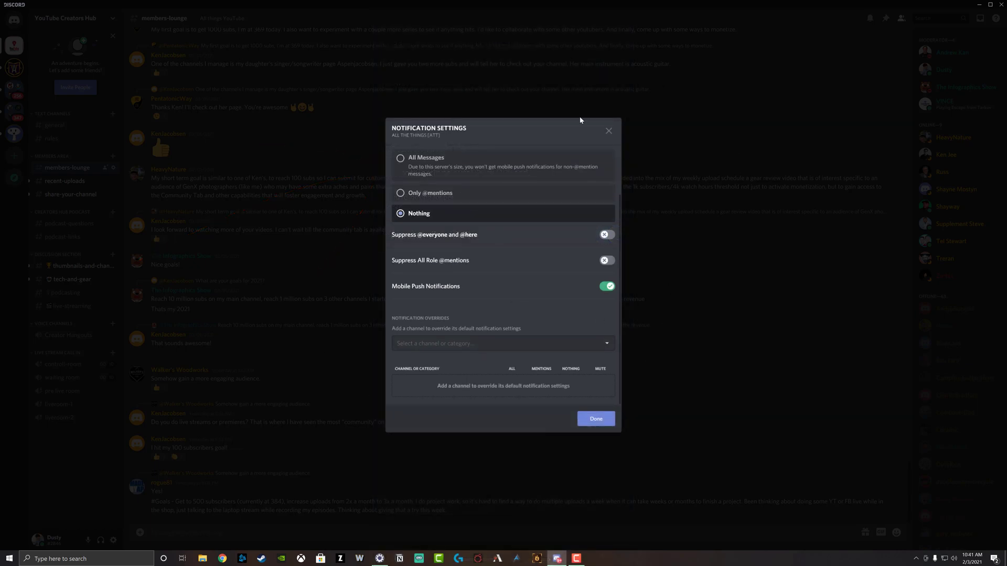
Finish the server dialog and toggle Enable Desktop Notifications off then back on
{"action": "left_click", "coordinate": [595, 419]}
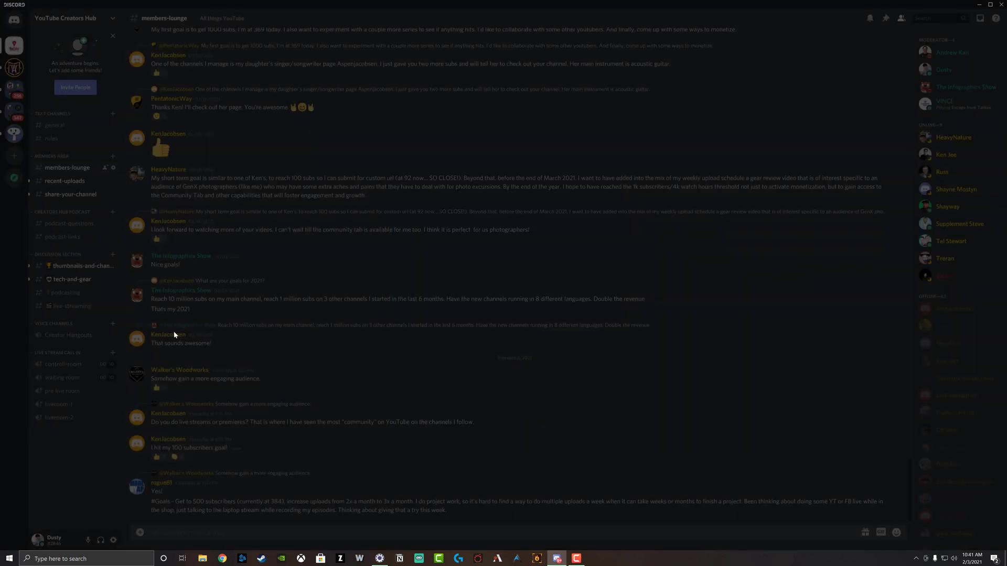
{"action": "left_click", "coordinate": [113, 540]}
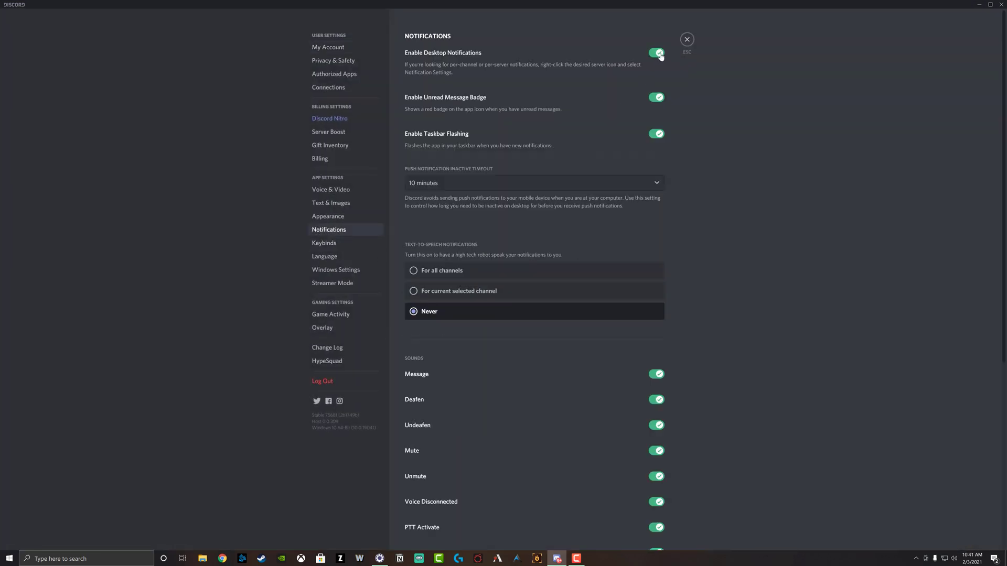
{"action": "left_click", "coordinate": [655, 53]}
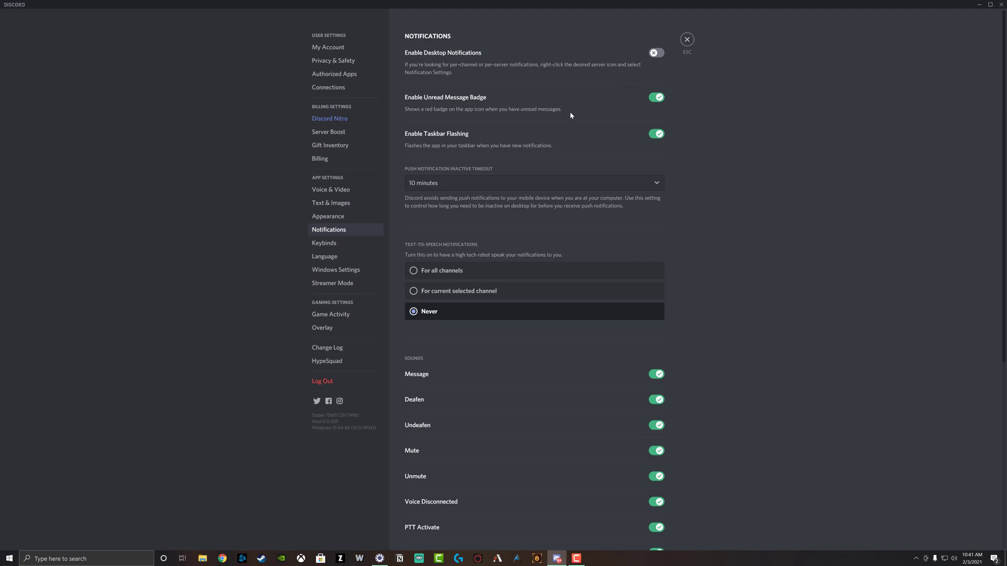
{"action": "mouse_move", "coordinate": [553, 120]}
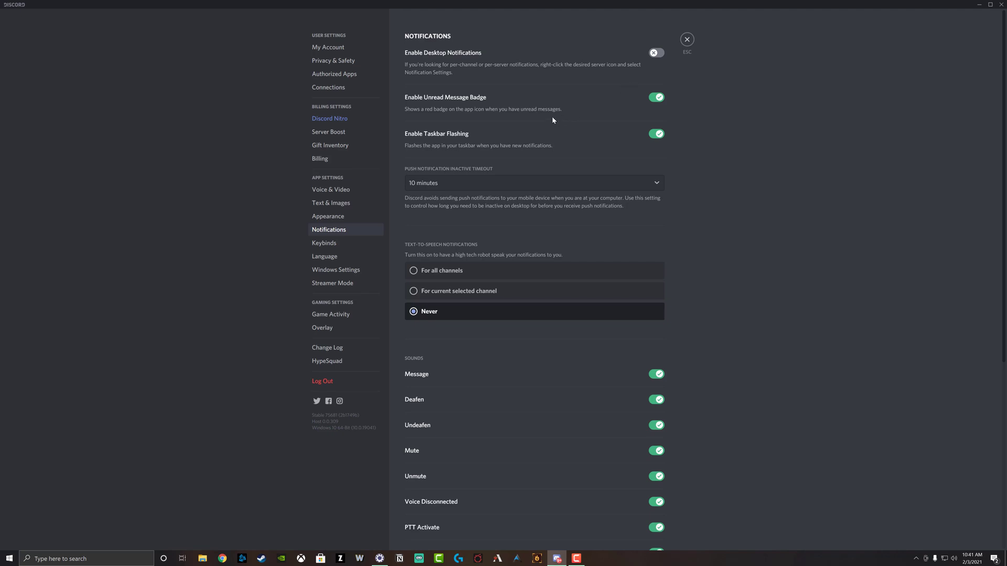
{"action": "left_click", "coordinate": [656, 52]}
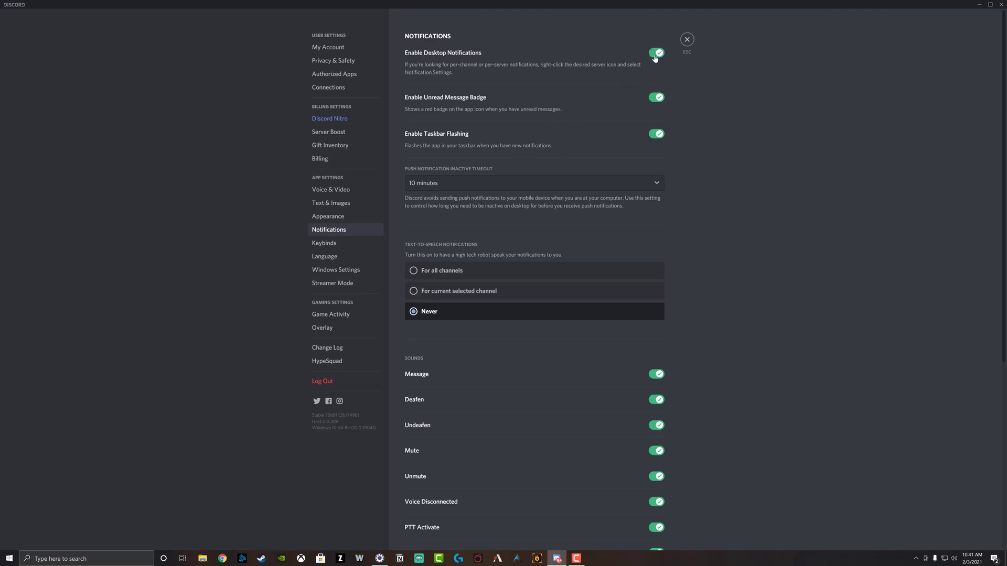
{"action": "mouse_move", "coordinate": [703, 78]}
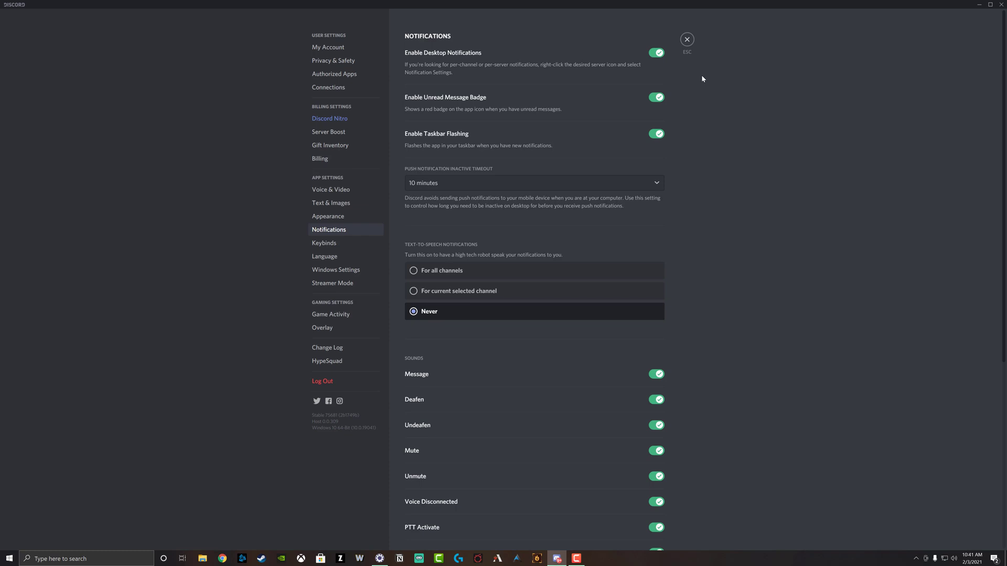
{"action": "mouse_move", "coordinate": [680, 79]}
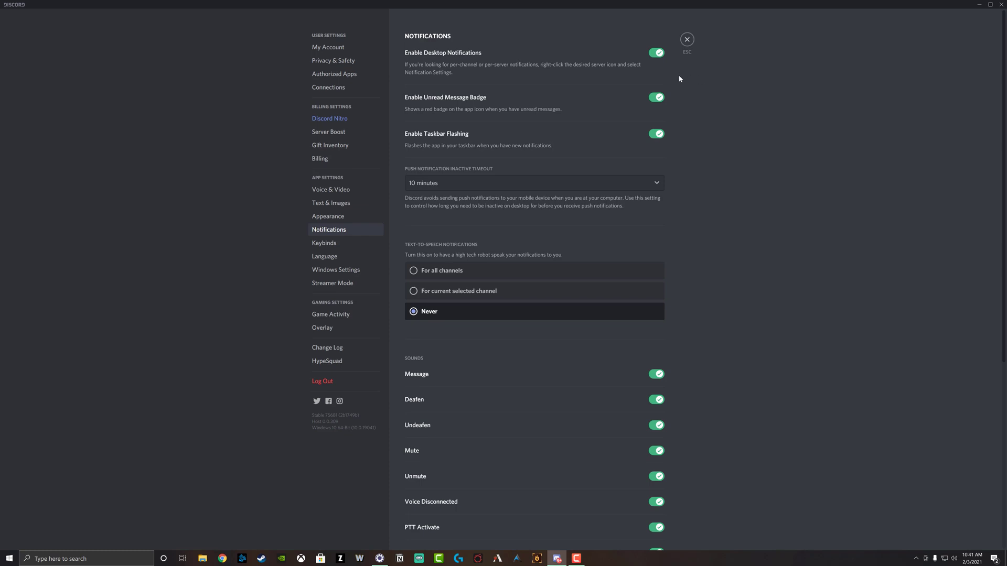
{"action": "mouse_move", "coordinate": [508, 93]}
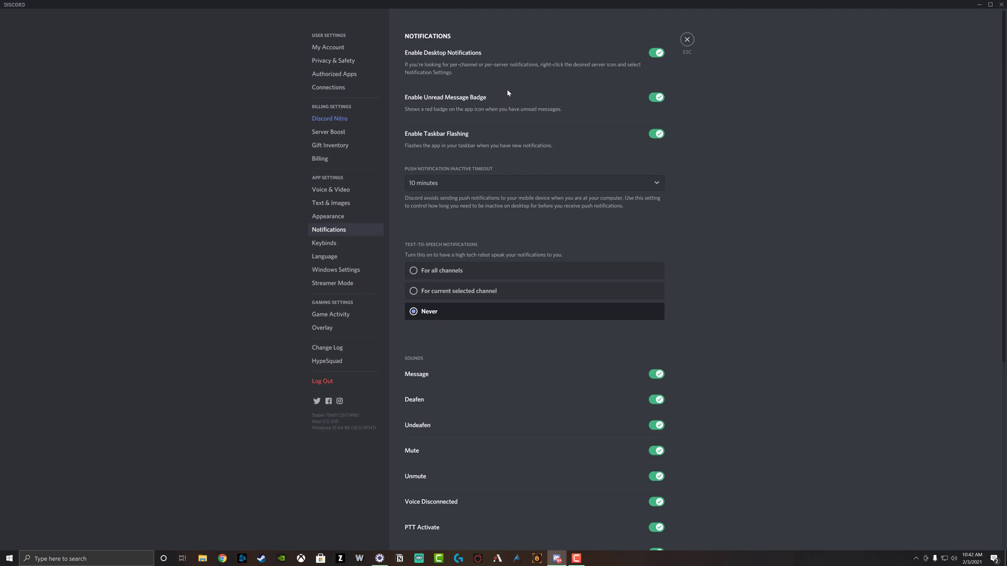
{"action": "mouse_move", "coordinate": [449, 110]}
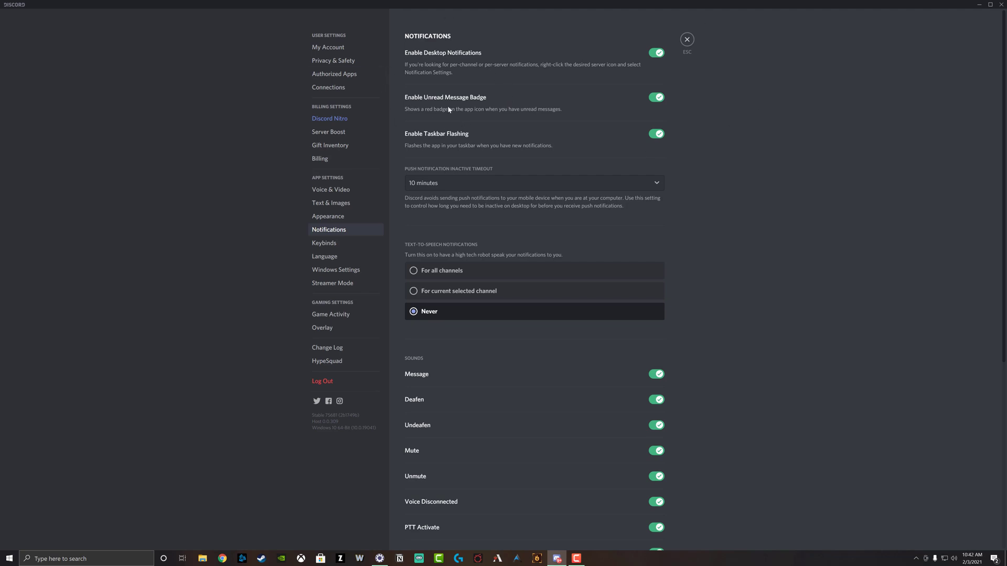
{"action": "mouse_move", "coordinate": [634, 106]}
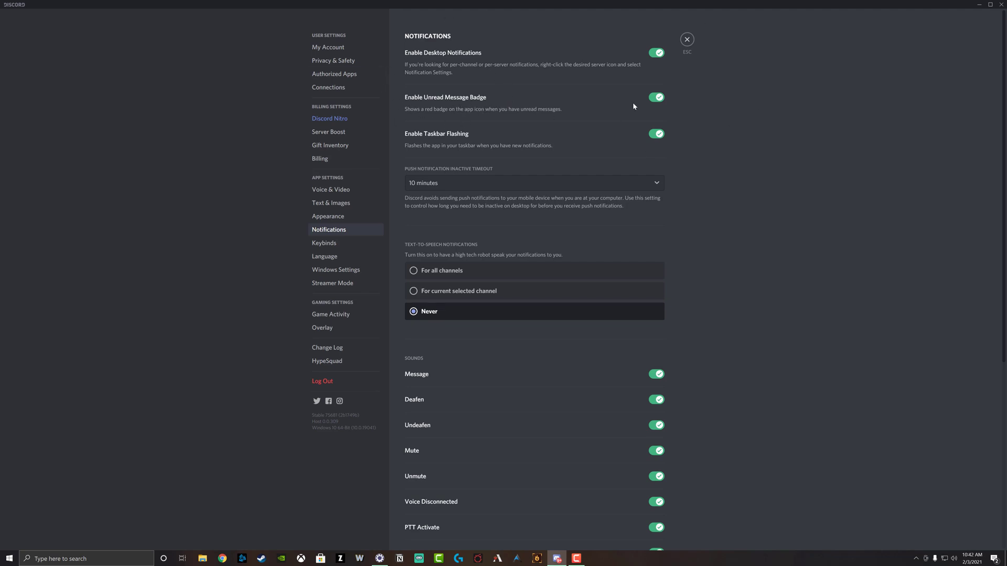
Toggle Enable Unread Message Badge off and back on
{"action": "left_click", "coordinate": [656, 97]}
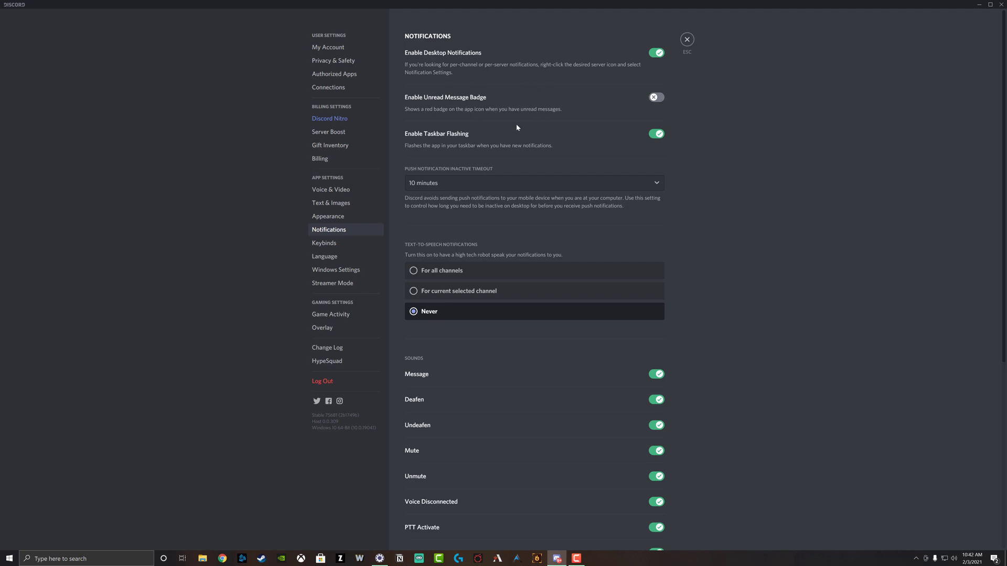
{"action": "left_click", "coordinate": [656, 97]}
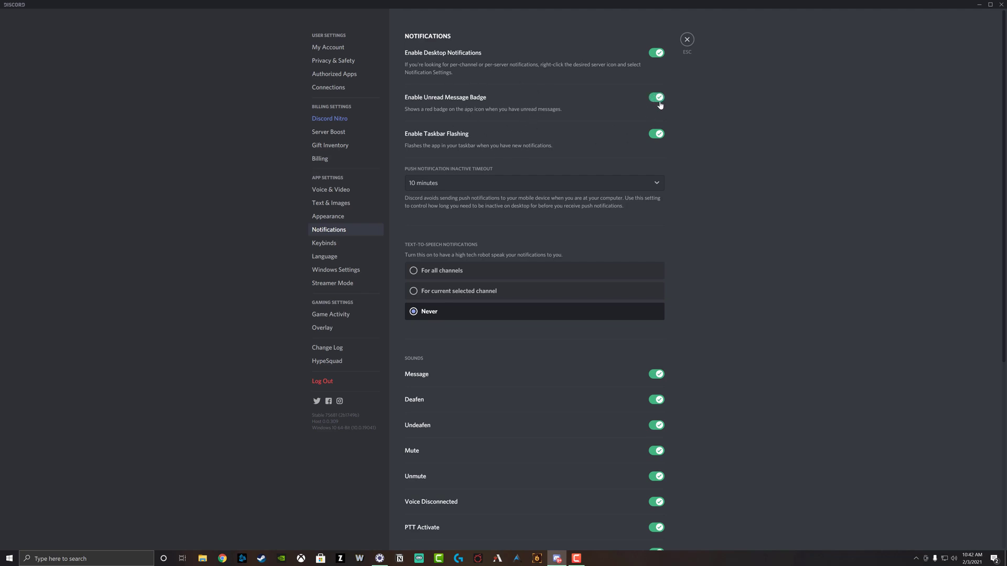
{"action": "mouse_move", "coordinate": [512, 100]}
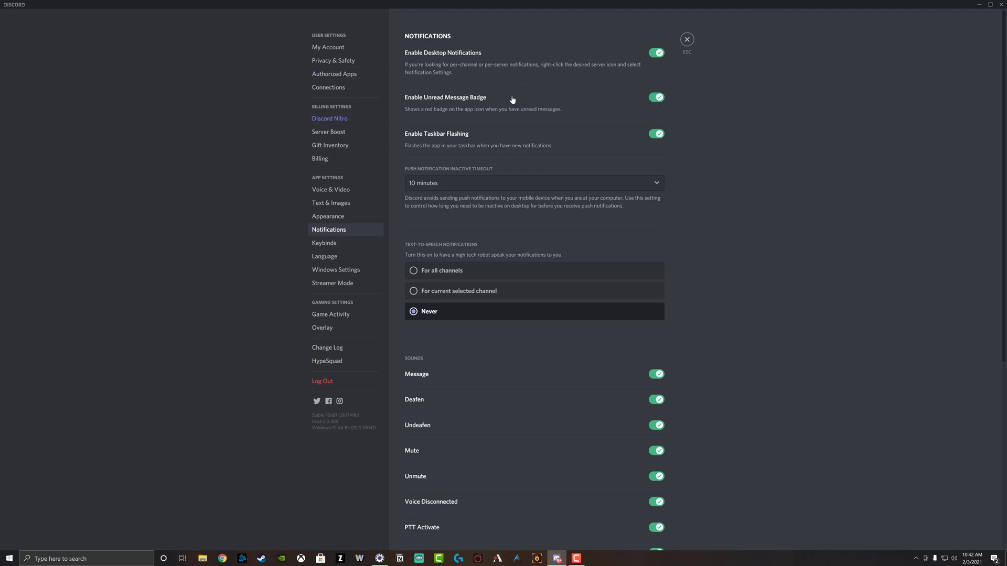
{"action": "scroll", "scroll_direction": "down", "scroll_amount": 3}
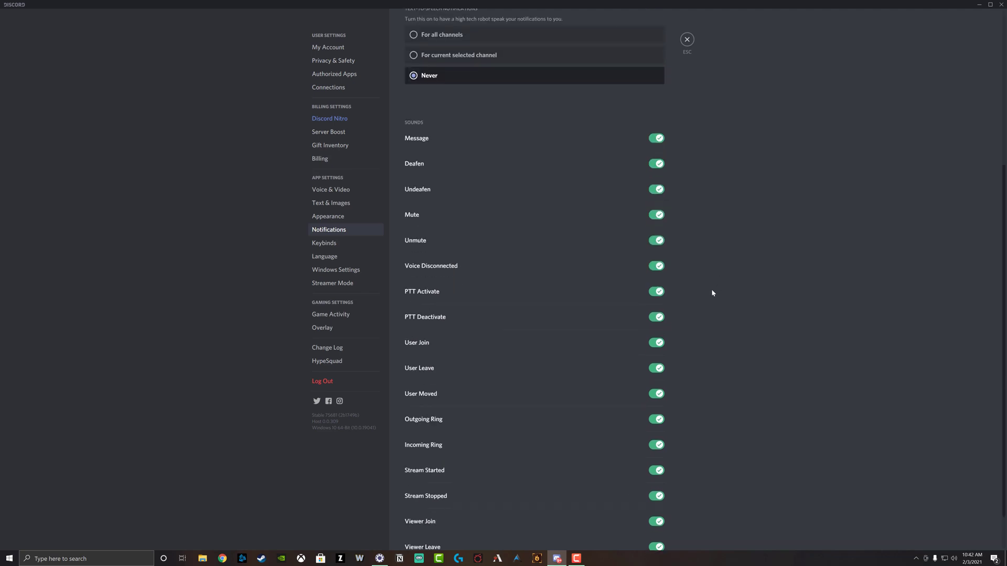
{"action": "mouse_move", "coordinate": [696, 276]}
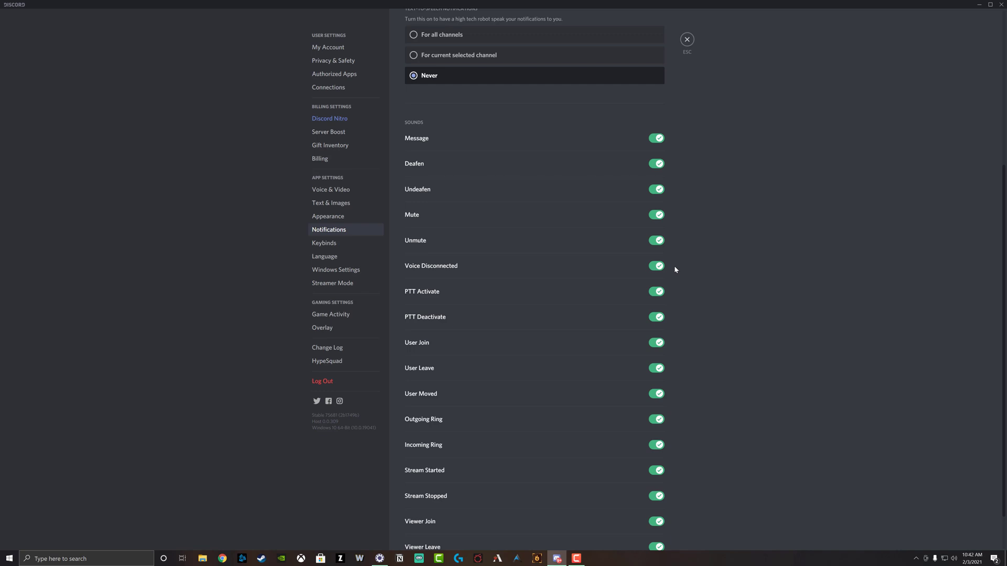
{"action": "mouse_move", "coordinate": [577, 268]}
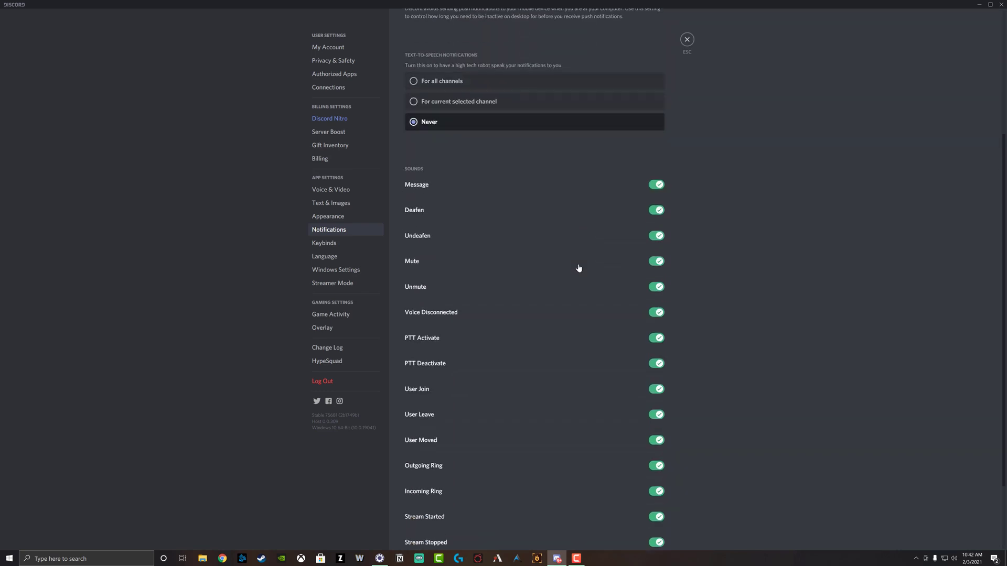
{"action": "scroll", "scroll_direction": "down", "scroll_amount": 3}
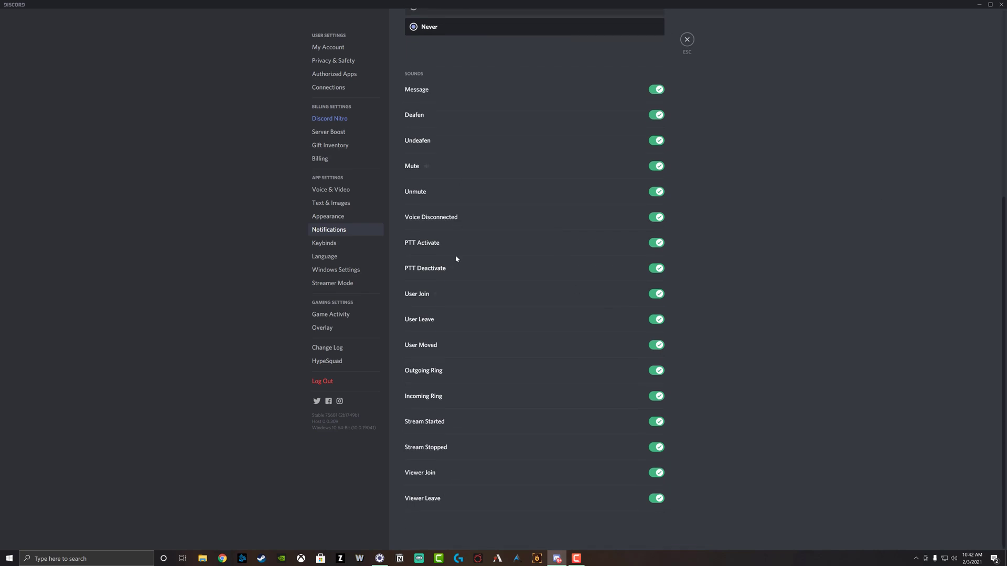
{"action": "mouse_move", "coordinate": [443, 154]}
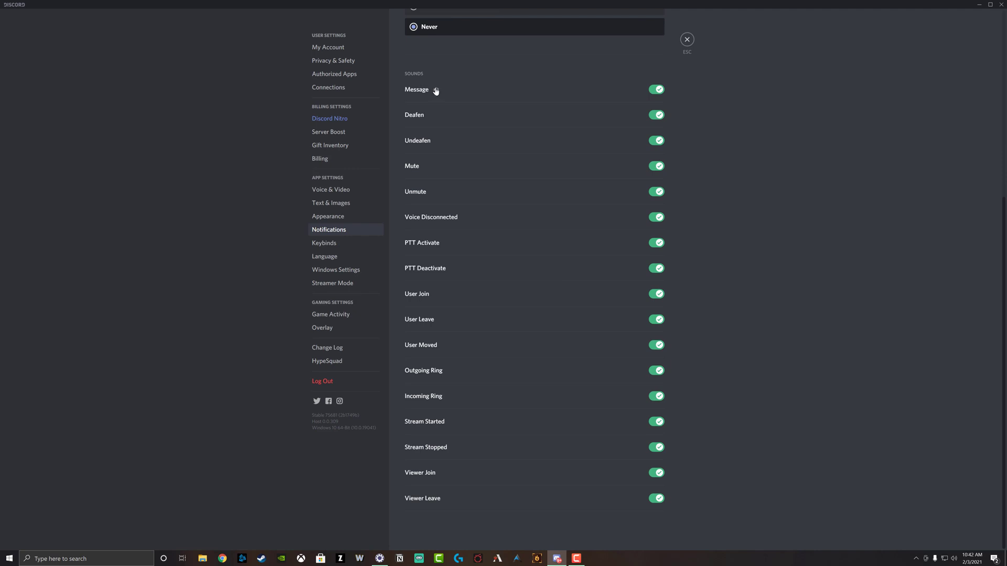
{"action": "left_click", "coordinate": [656, 89]}
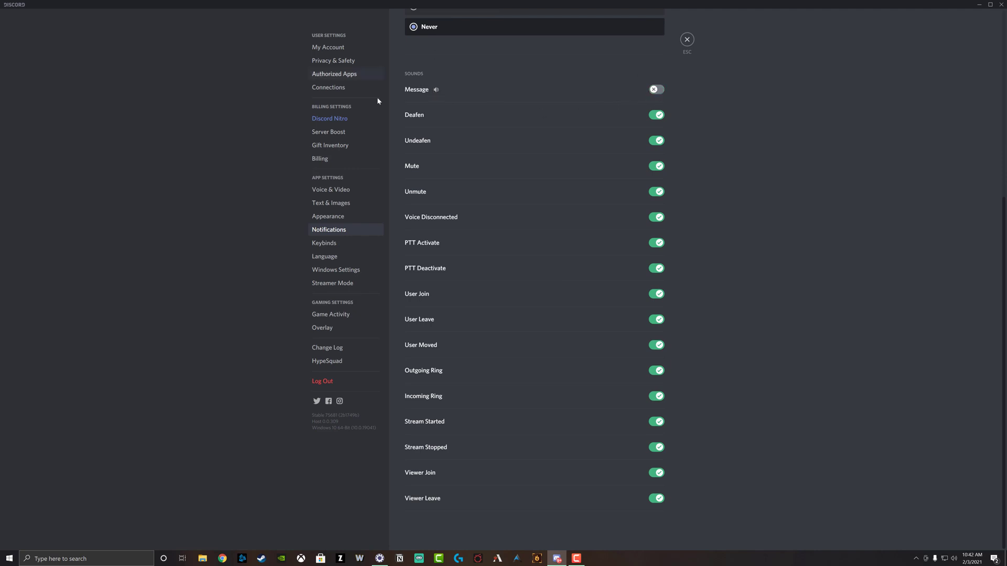
{"action": "left_click", "coordinate": [655, 89]}
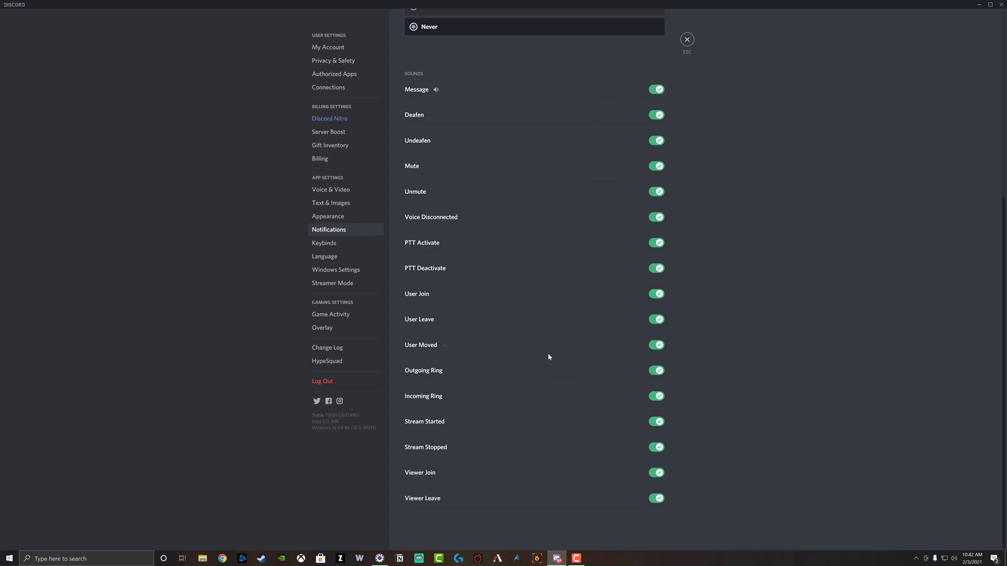
{"action": "mouse_move", "coordinate": [532, 344]}
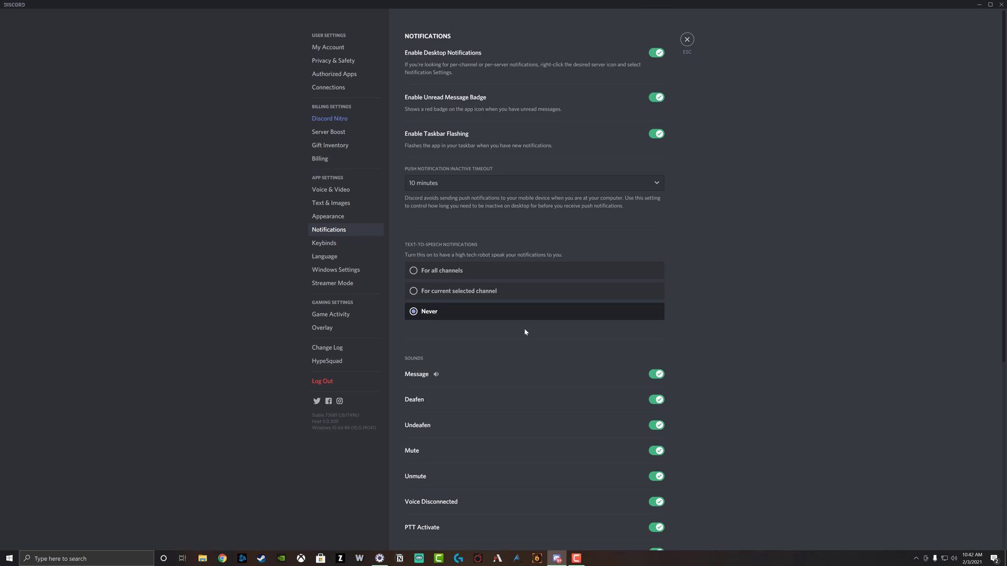
{"action": "mouse_move", "coordinate": [519, 331]}
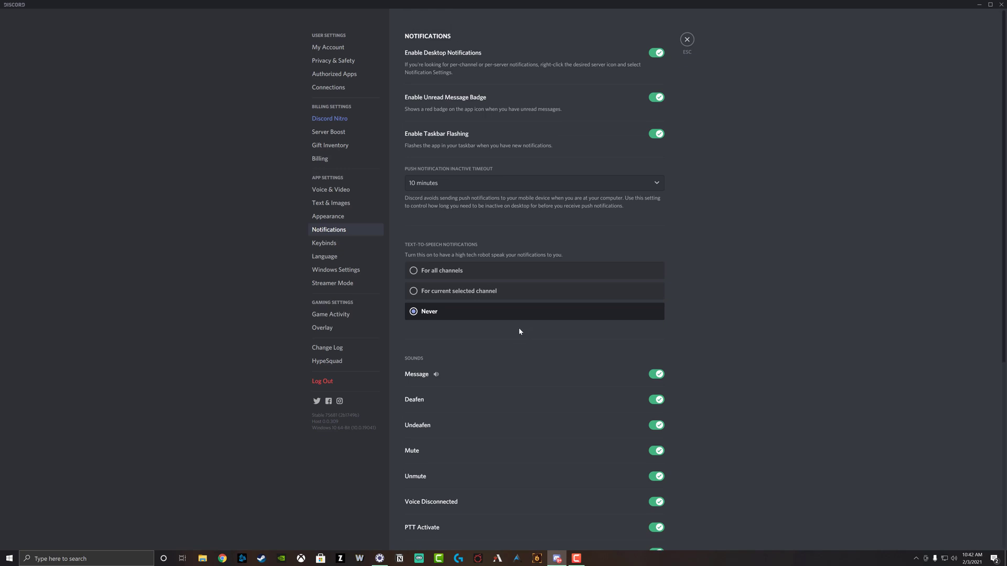
{"action": "mouse_move", "coordinate": [497, 333]}
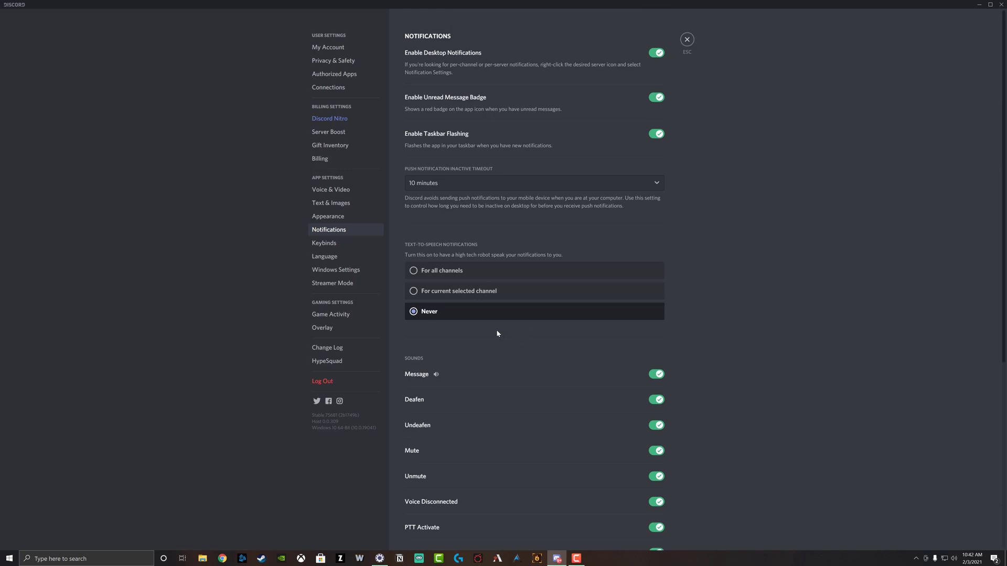
{"action": "mouse_move", "coordinate": [487, 325]}
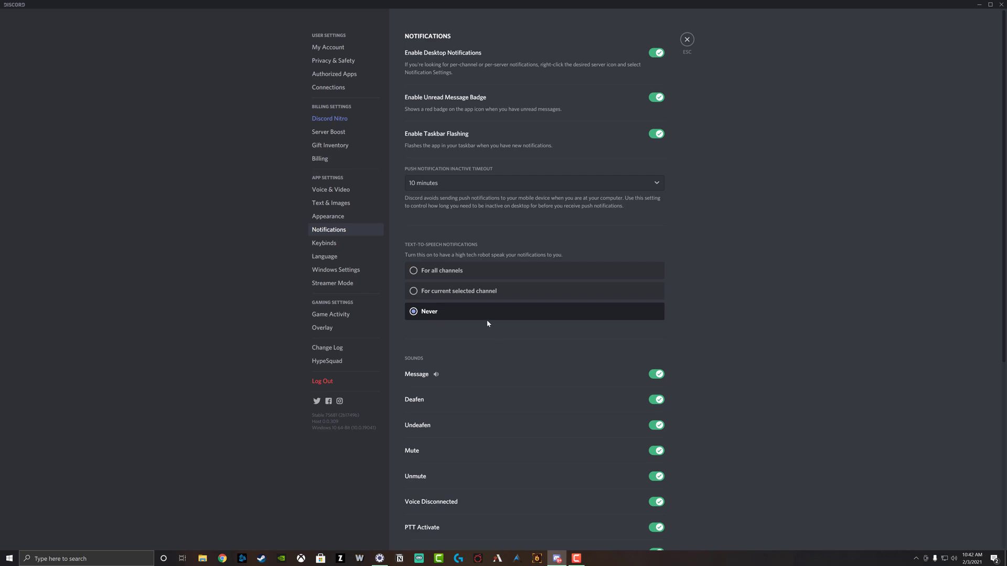